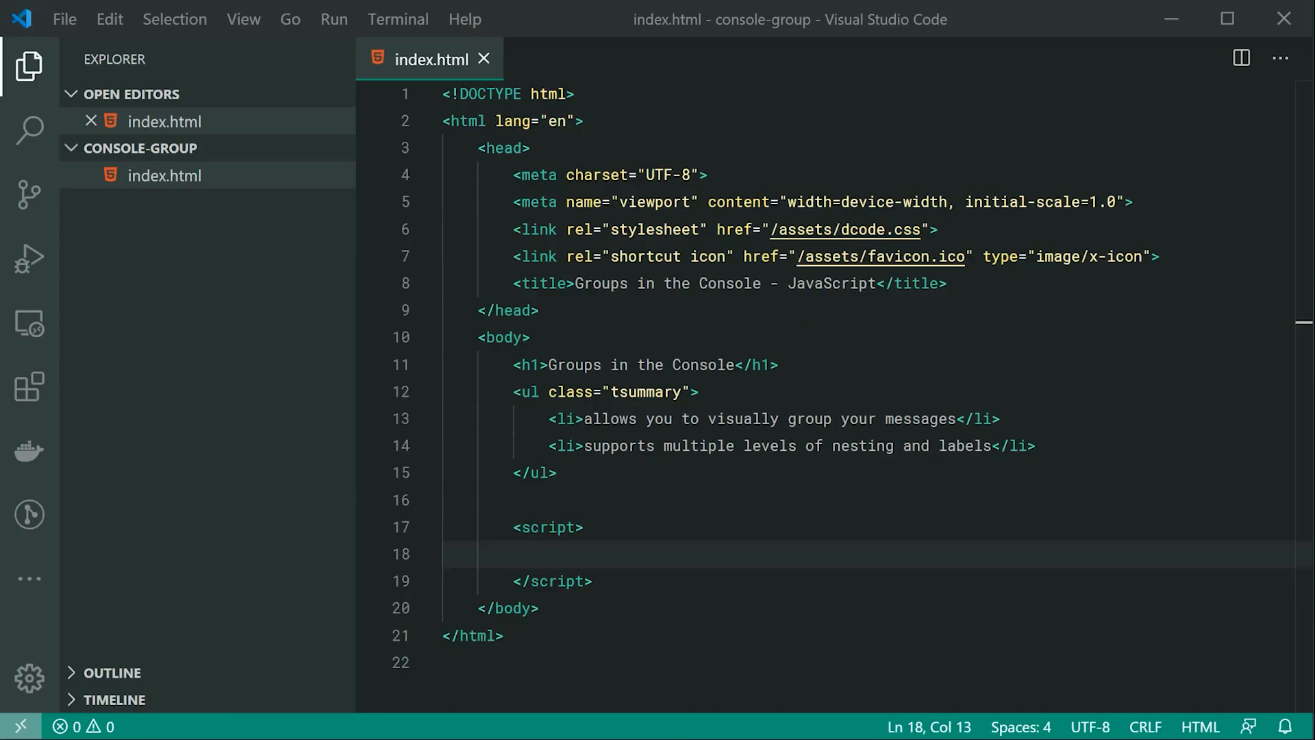
Write the script logging "Outer #1", a console.group() with "Inner #1", groupEnd(), then "Outer #2".
scroll(down, 3)
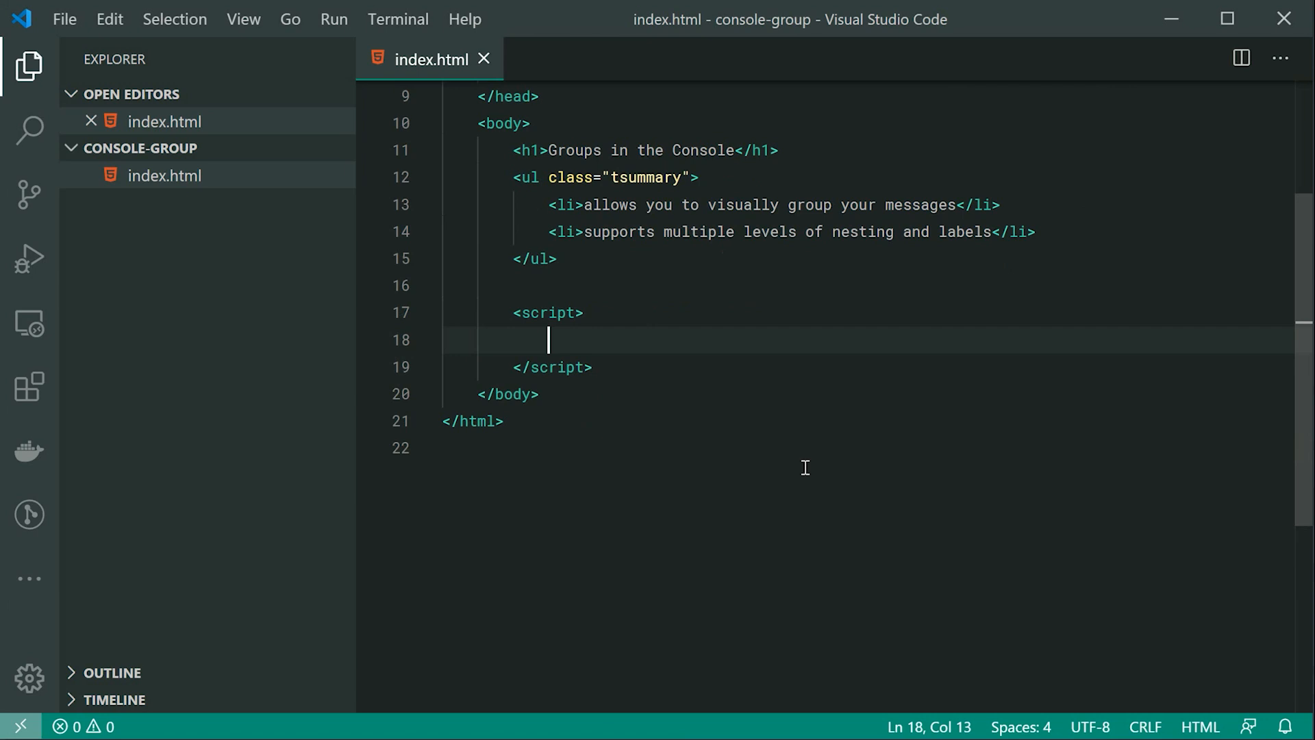
text(console.group)
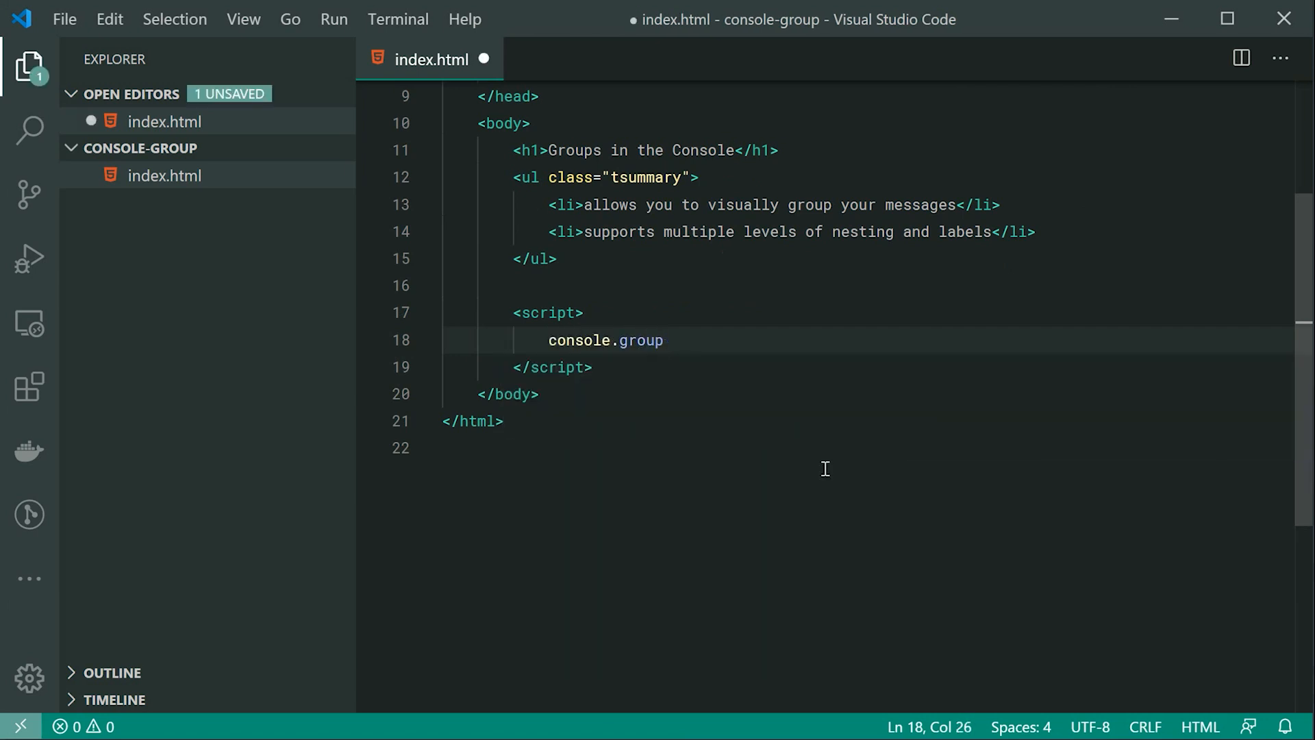
text(();)
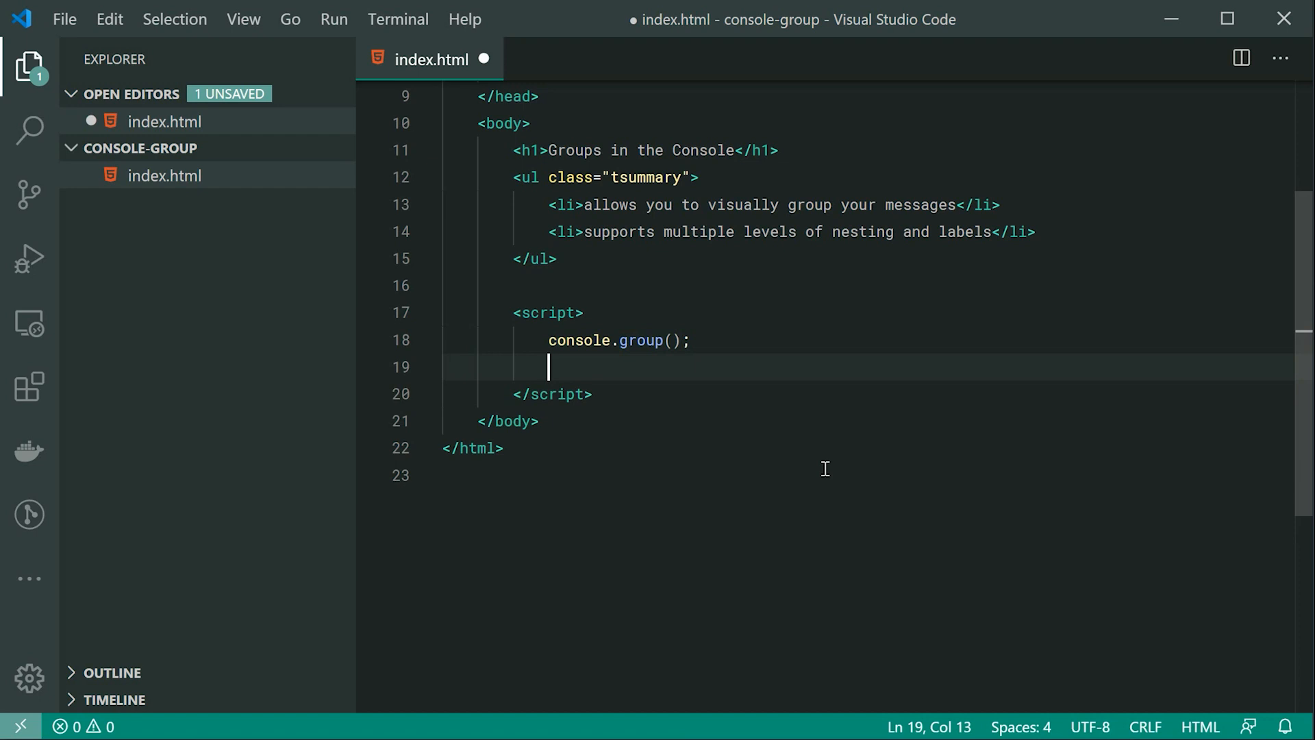
text(console.groupEnd();)
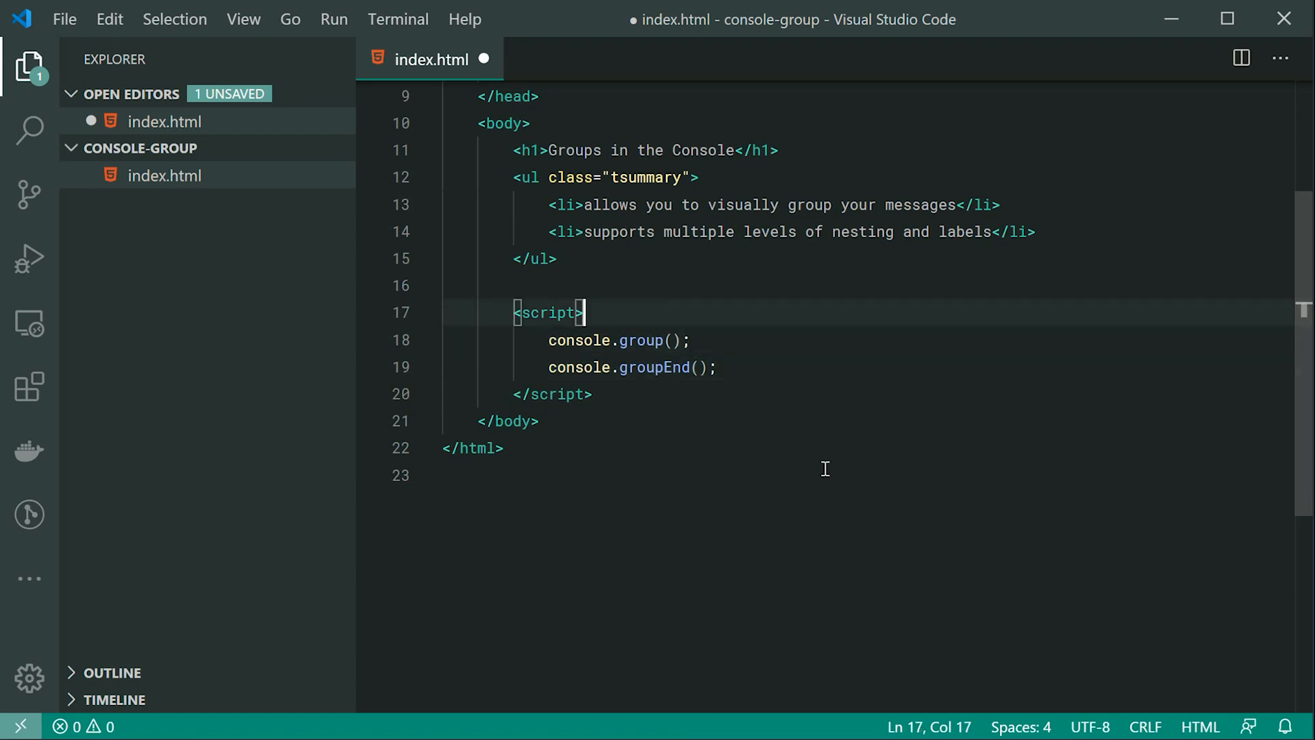
text(console.log(")
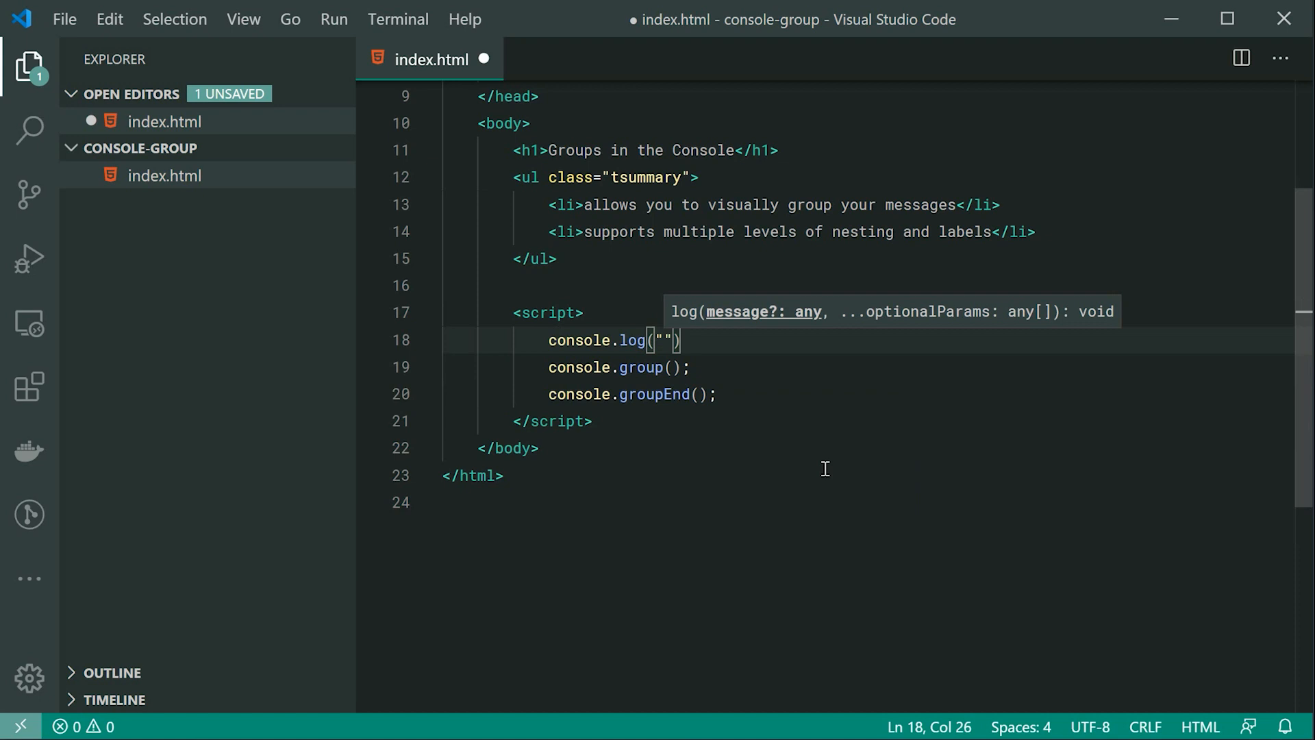
text(Outer)
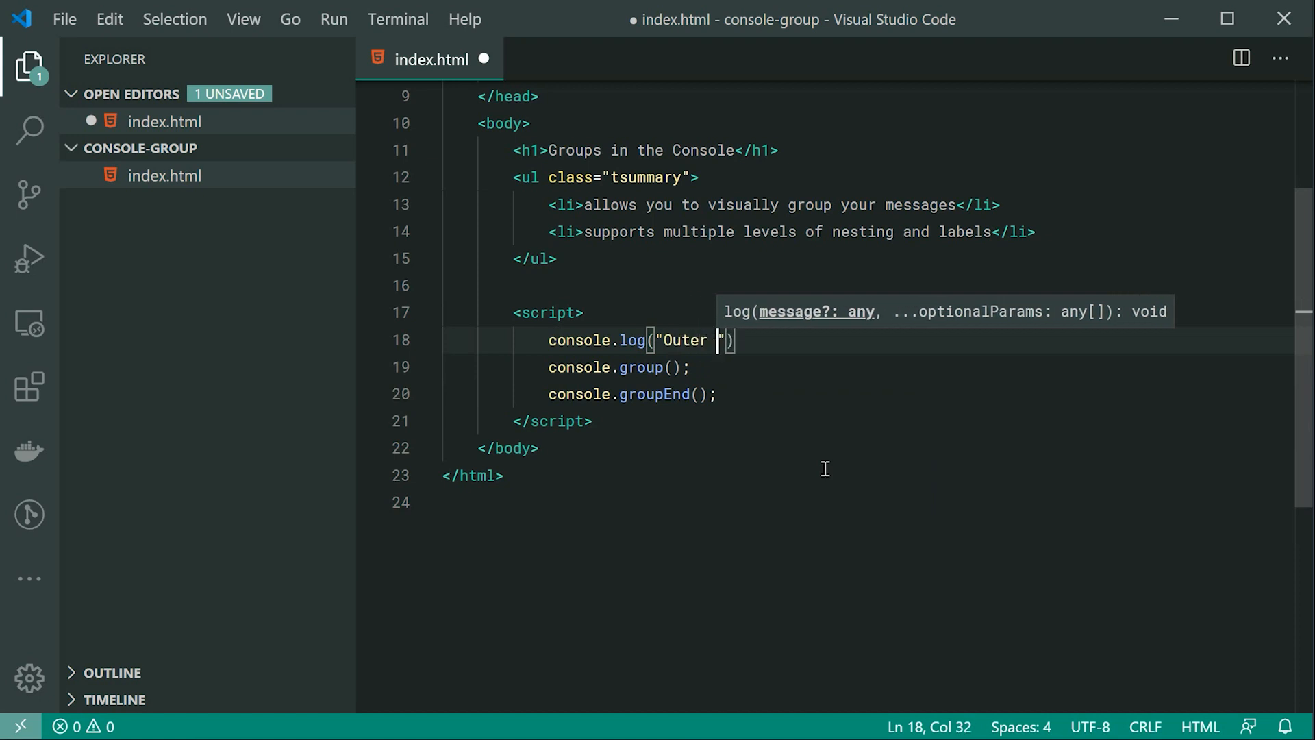
text(#1)
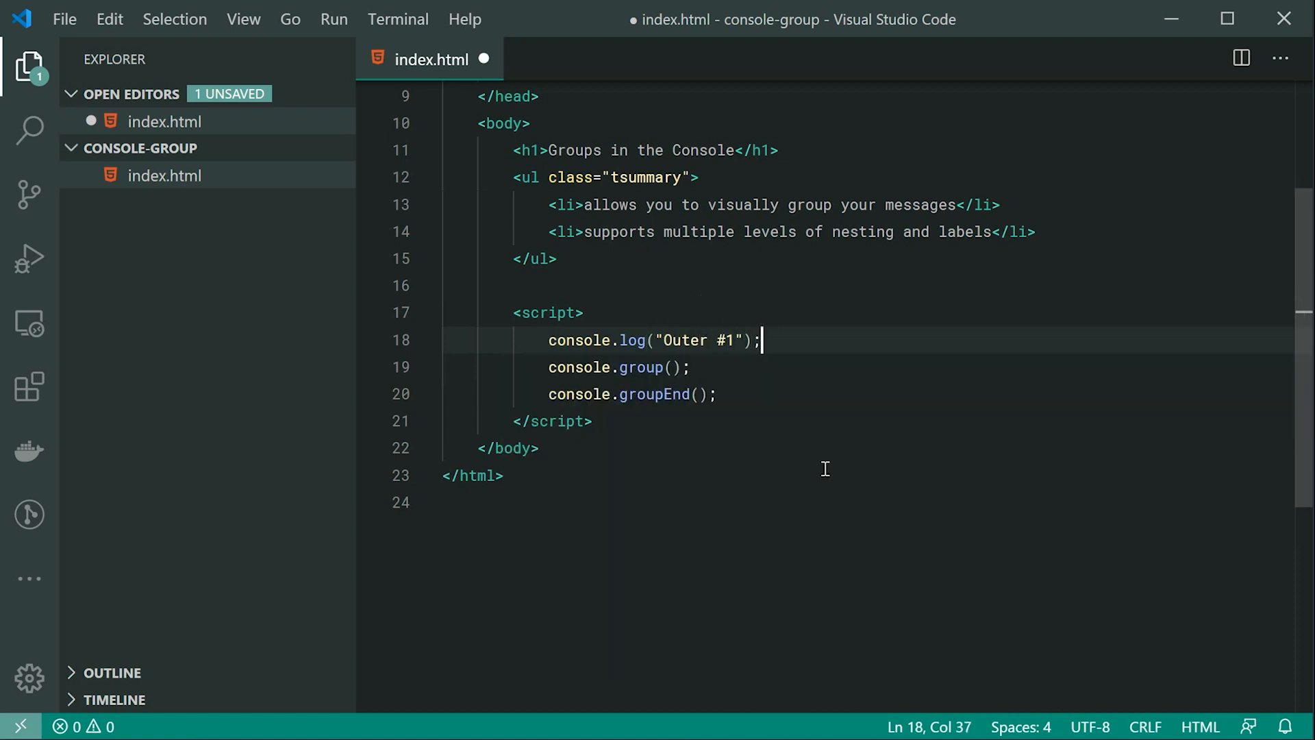
text(console.log("Outer #1");)
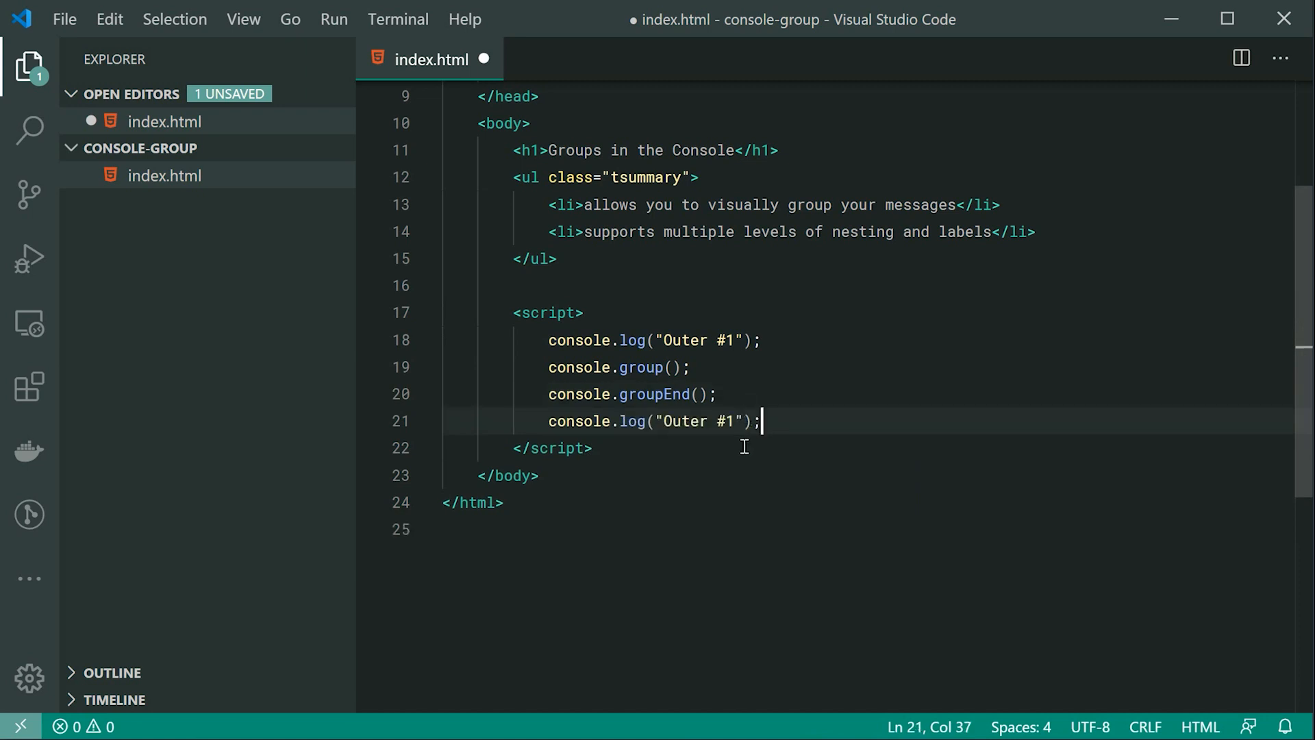
text(2)
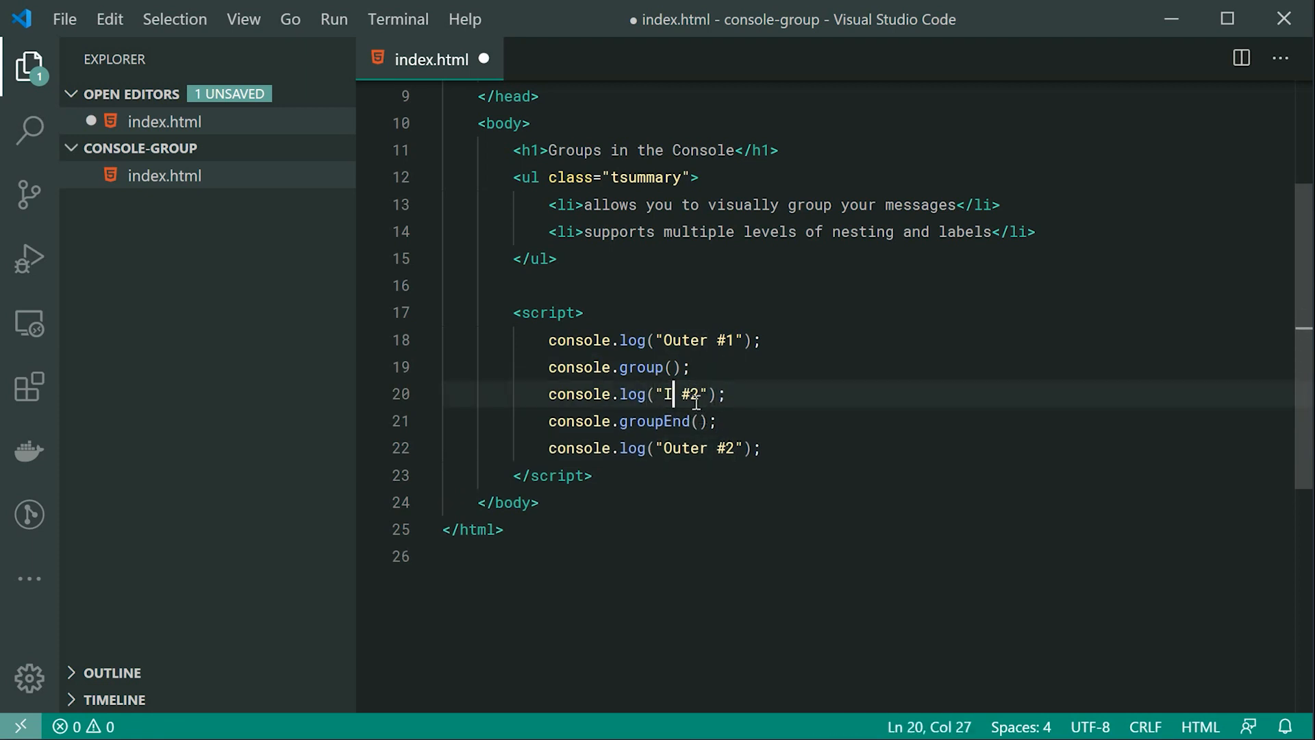
text(nner #1)
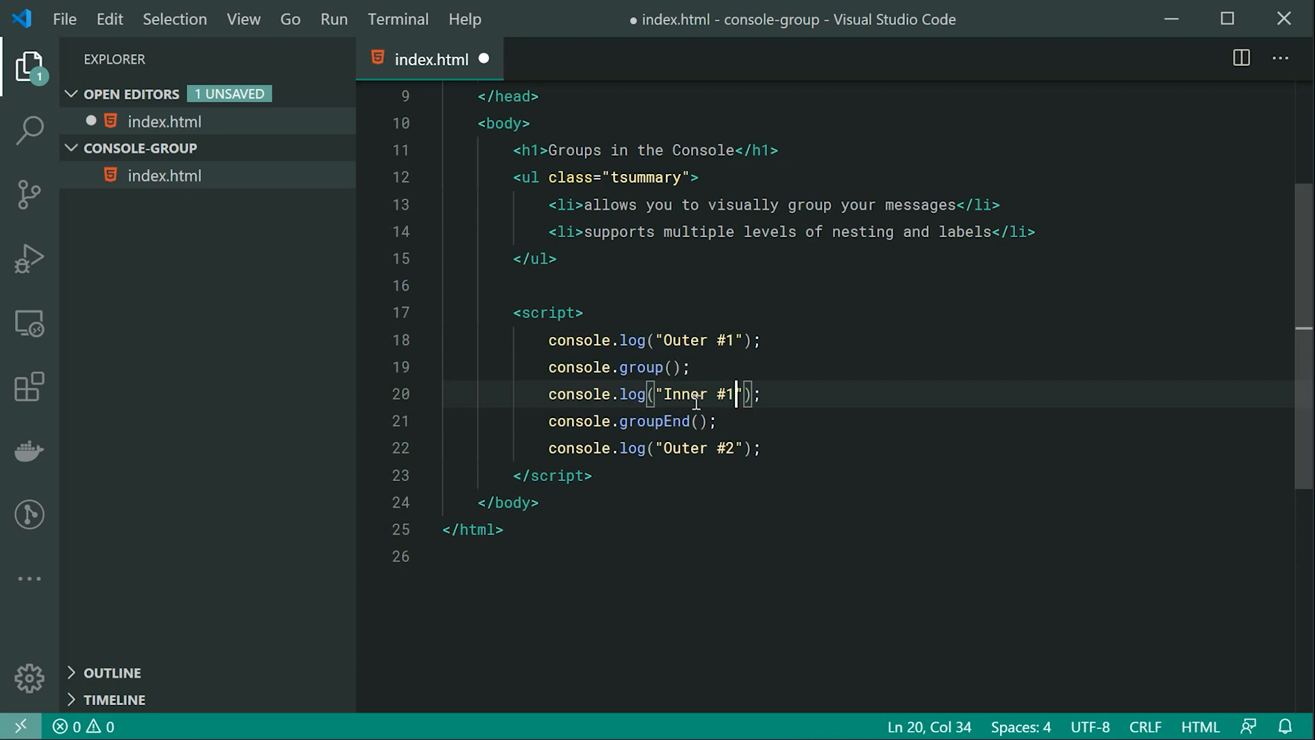
click(715, 421)
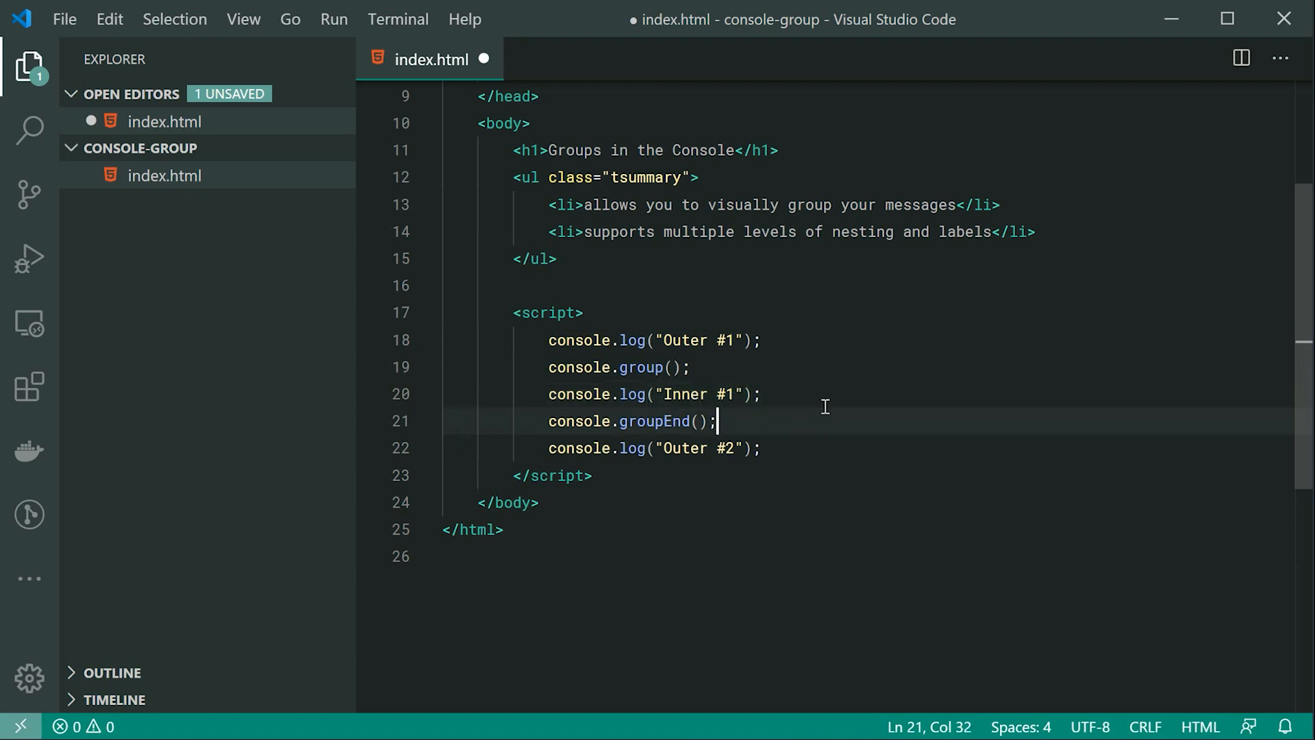
Save the file and toggle the console group in Chrome to hide and reveal Inner #1.
key(ctrl+s)
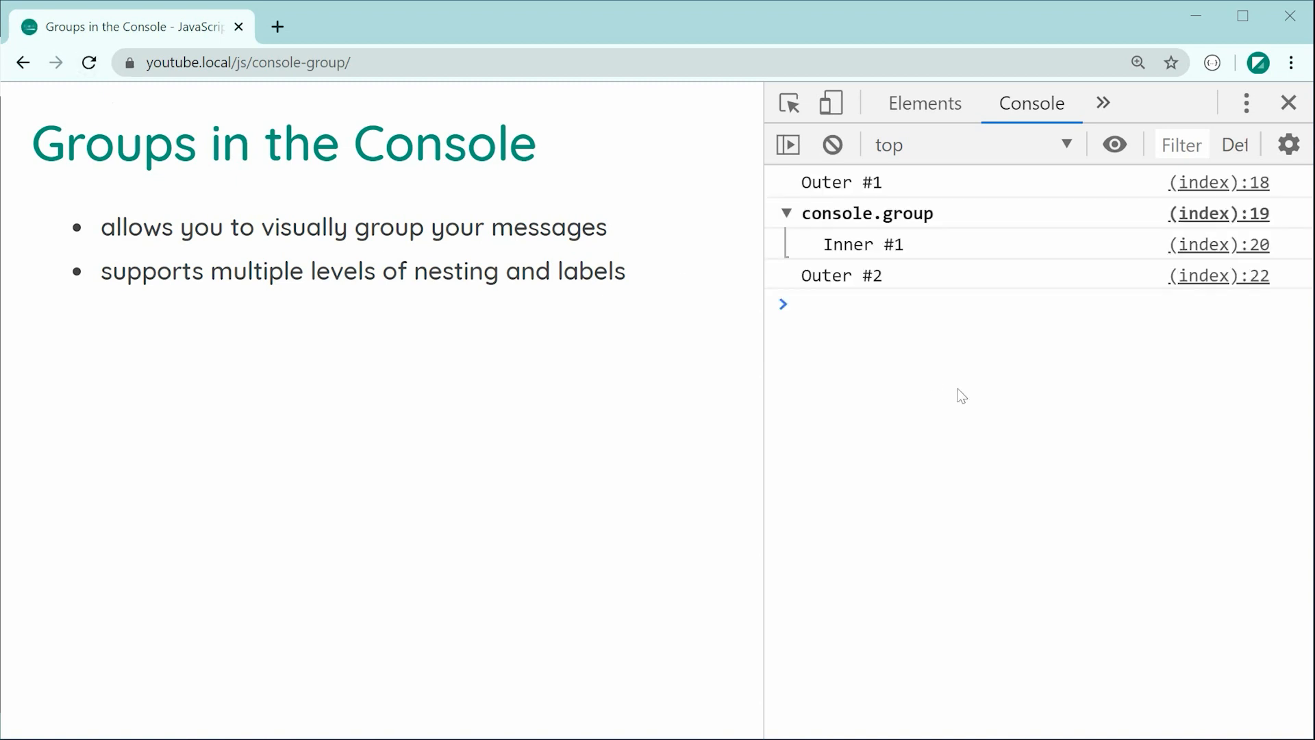
mouse_move(895, 185)
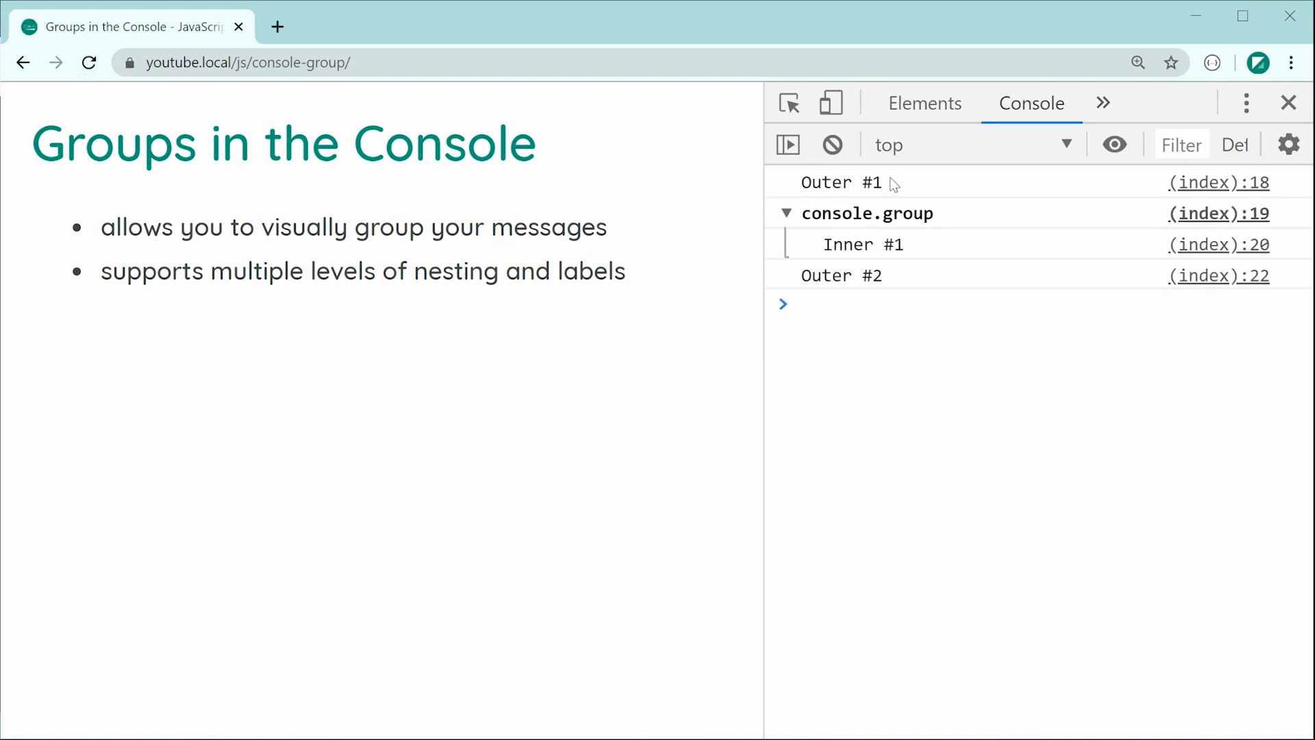
mouse_move(944, 218)
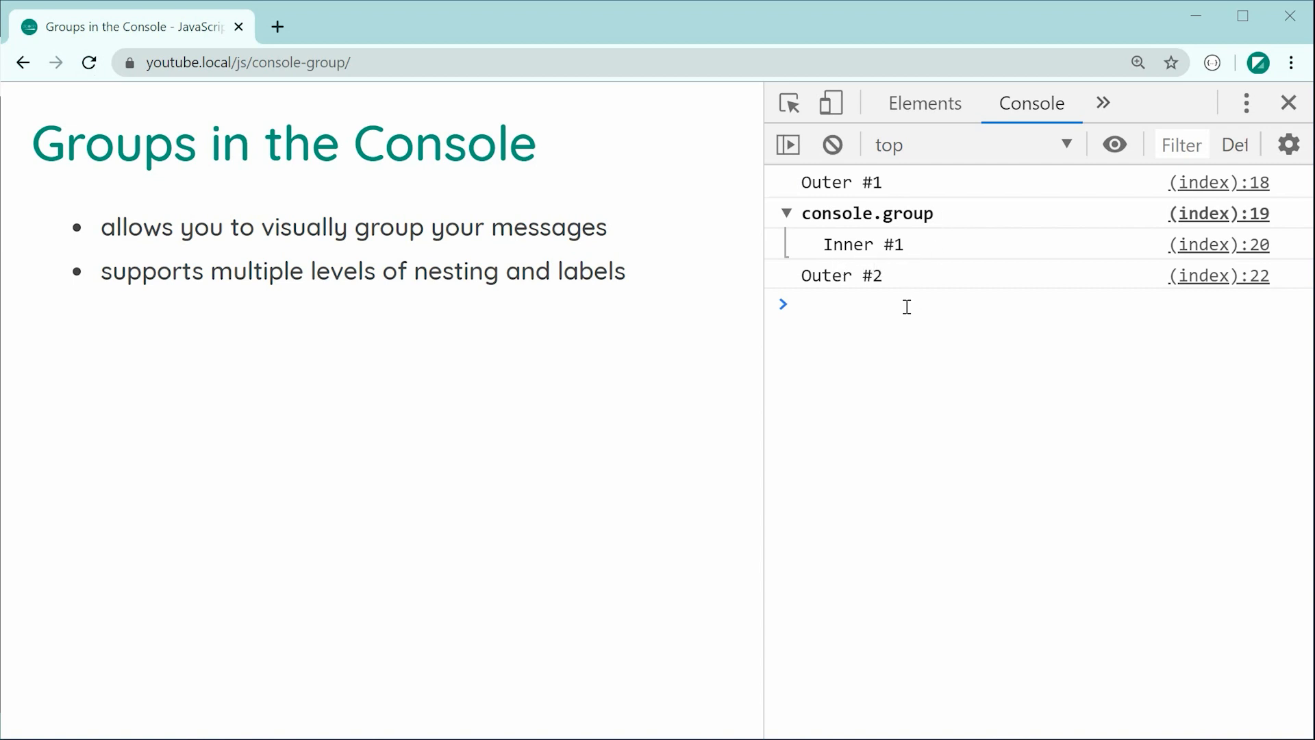
mouse_move(885, 257)
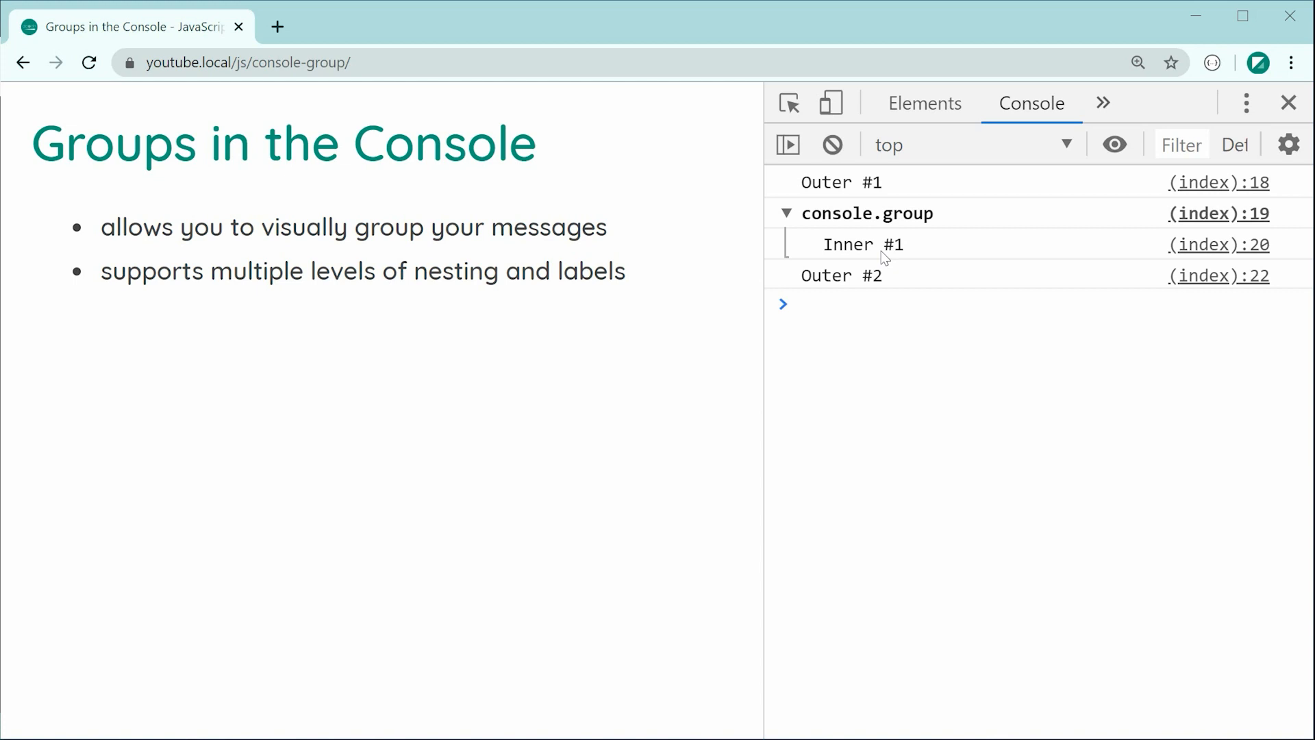
mouse_move(858, 241)
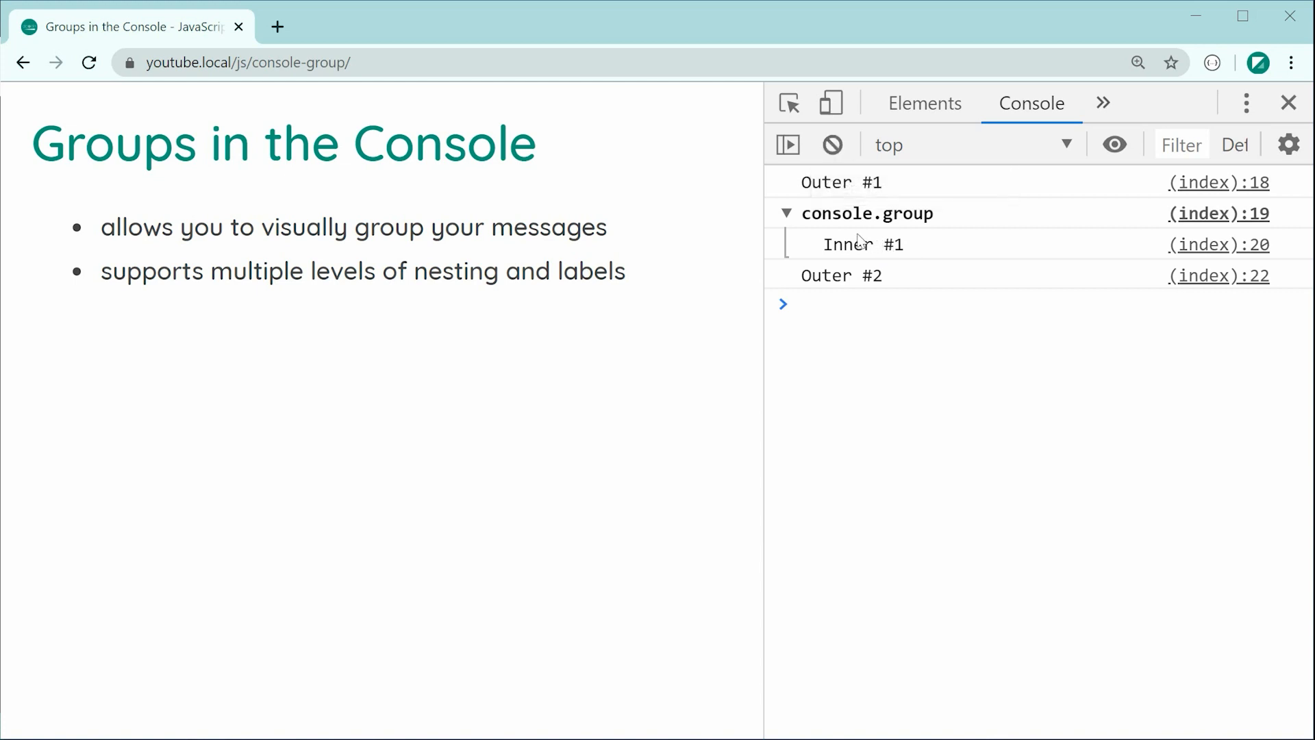
click(786, 214)
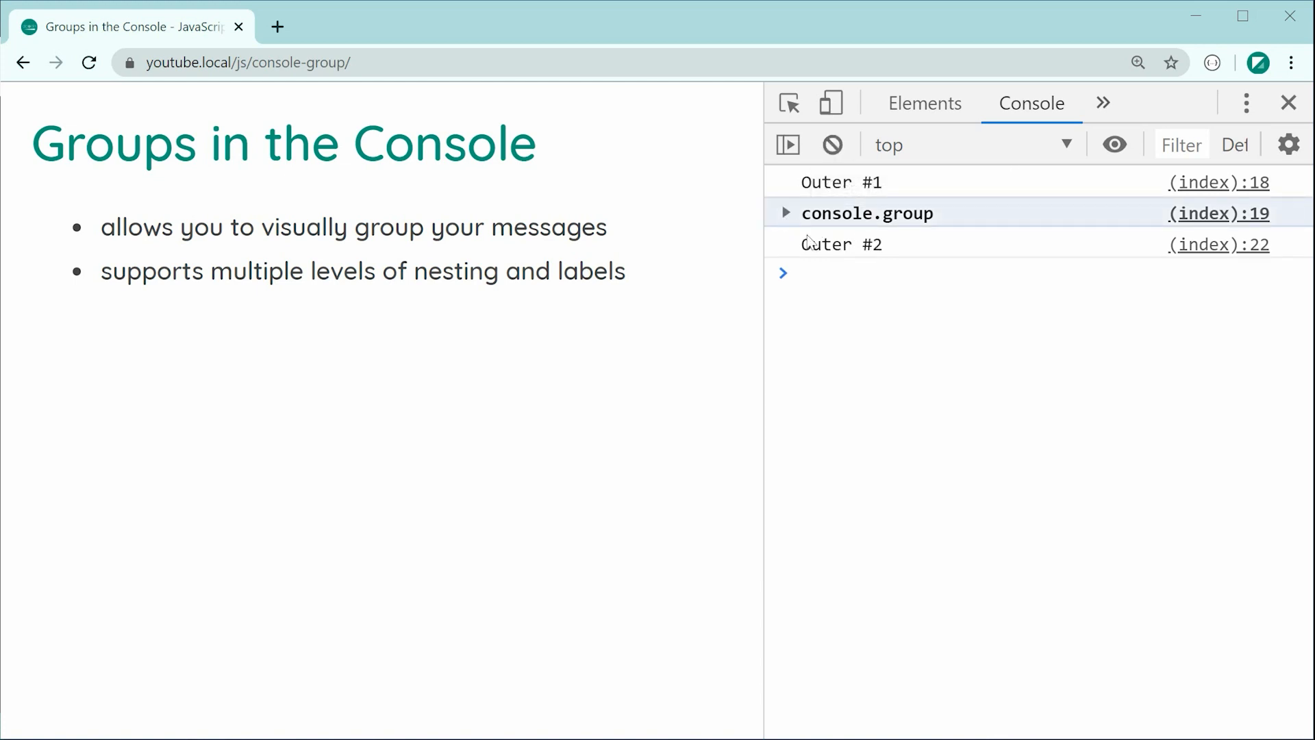
click(785, 213)
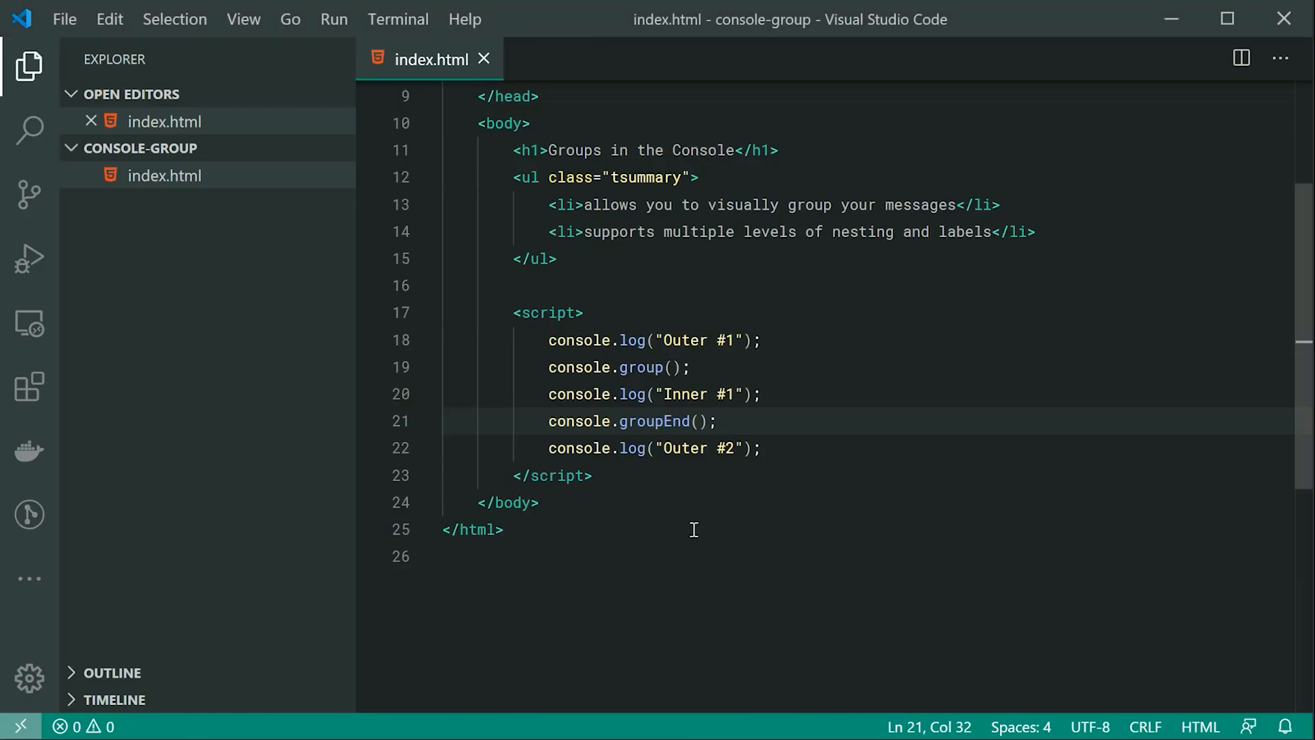
Add a nested console.group() with console.log("Inner #2") after Inner #1 and save.
double_click(657, 421)
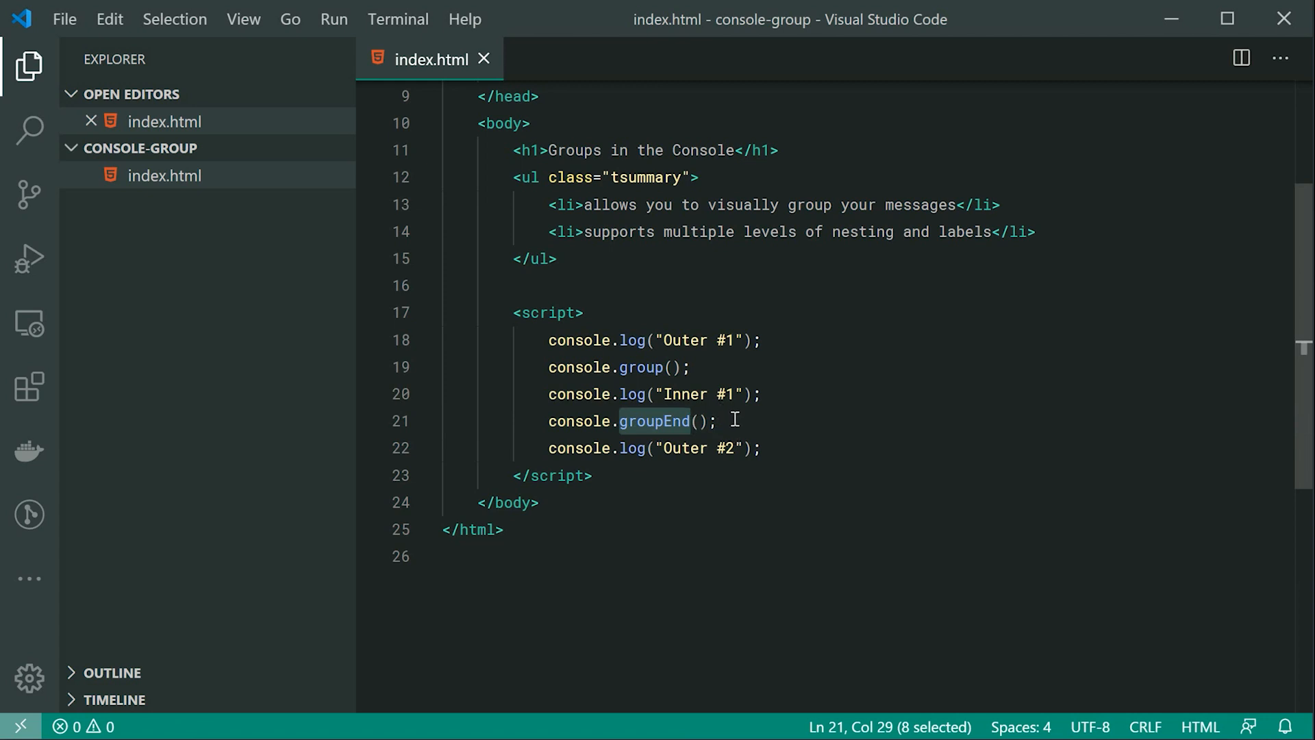
mouse_move(737, 407)
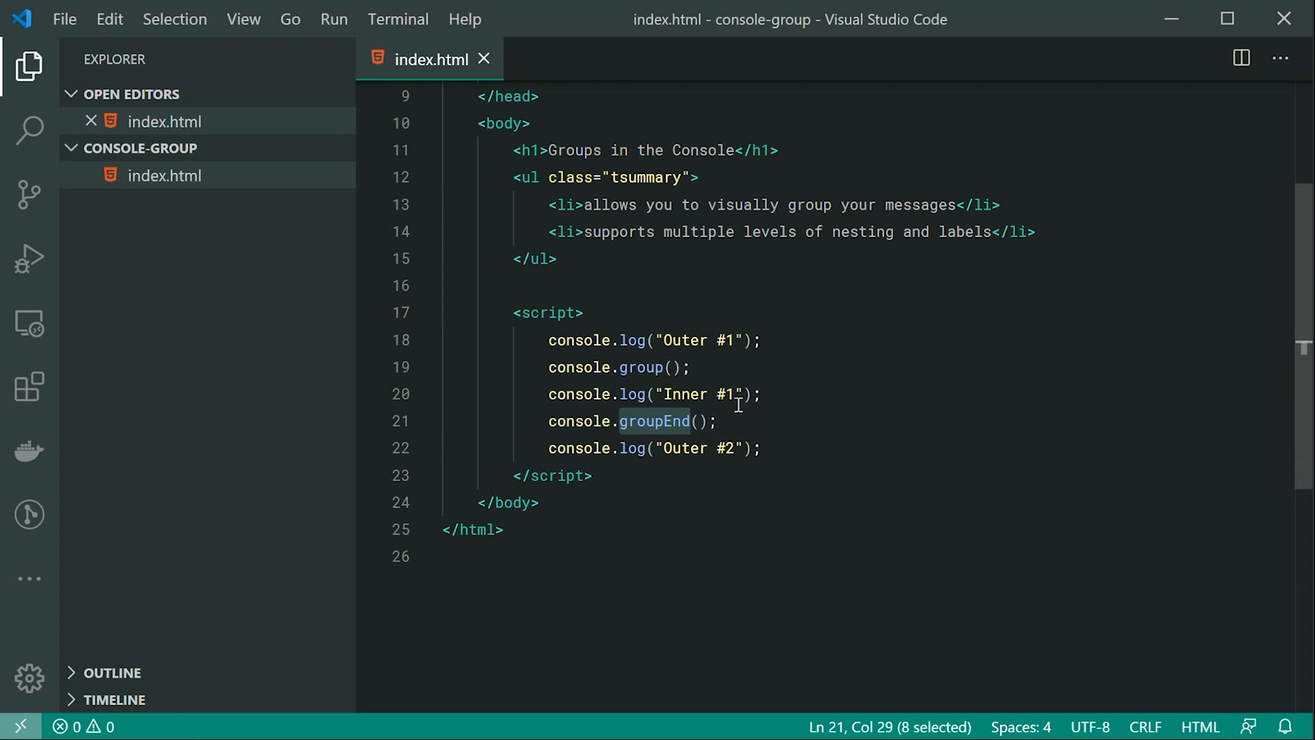
key(Enter)
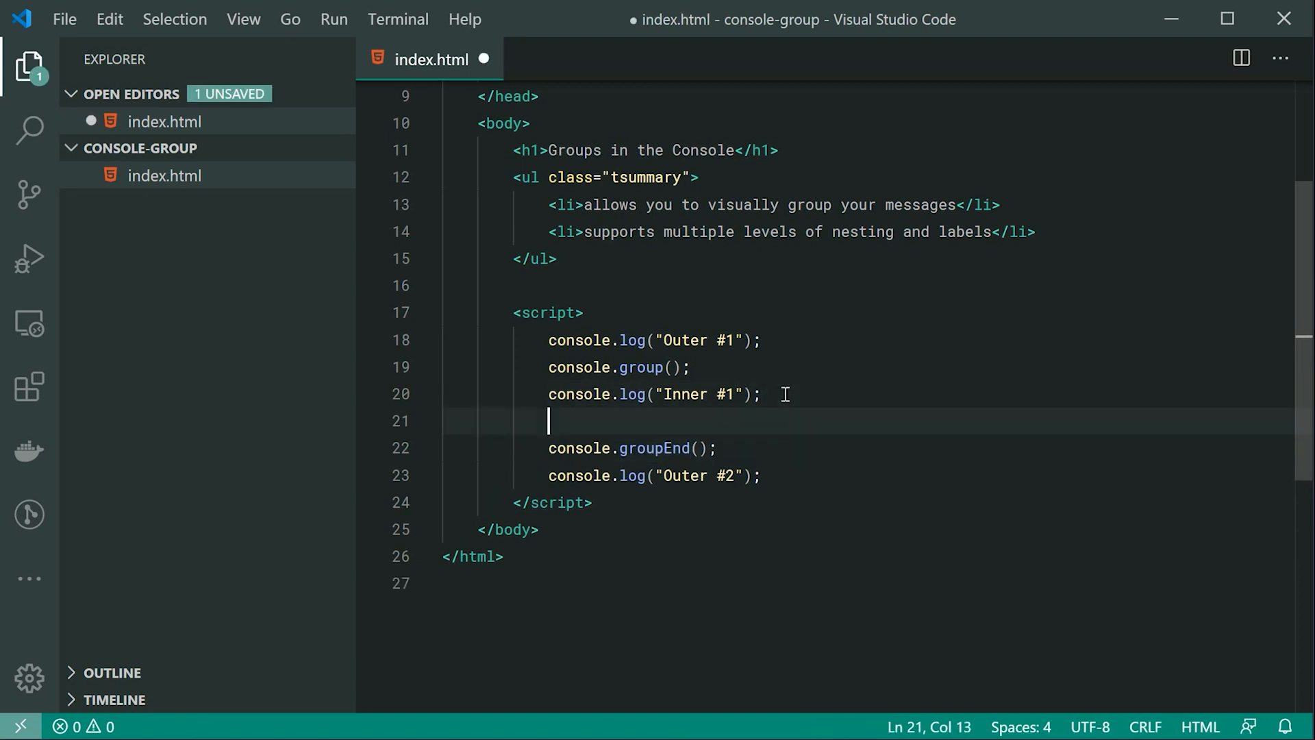
text(console.group()
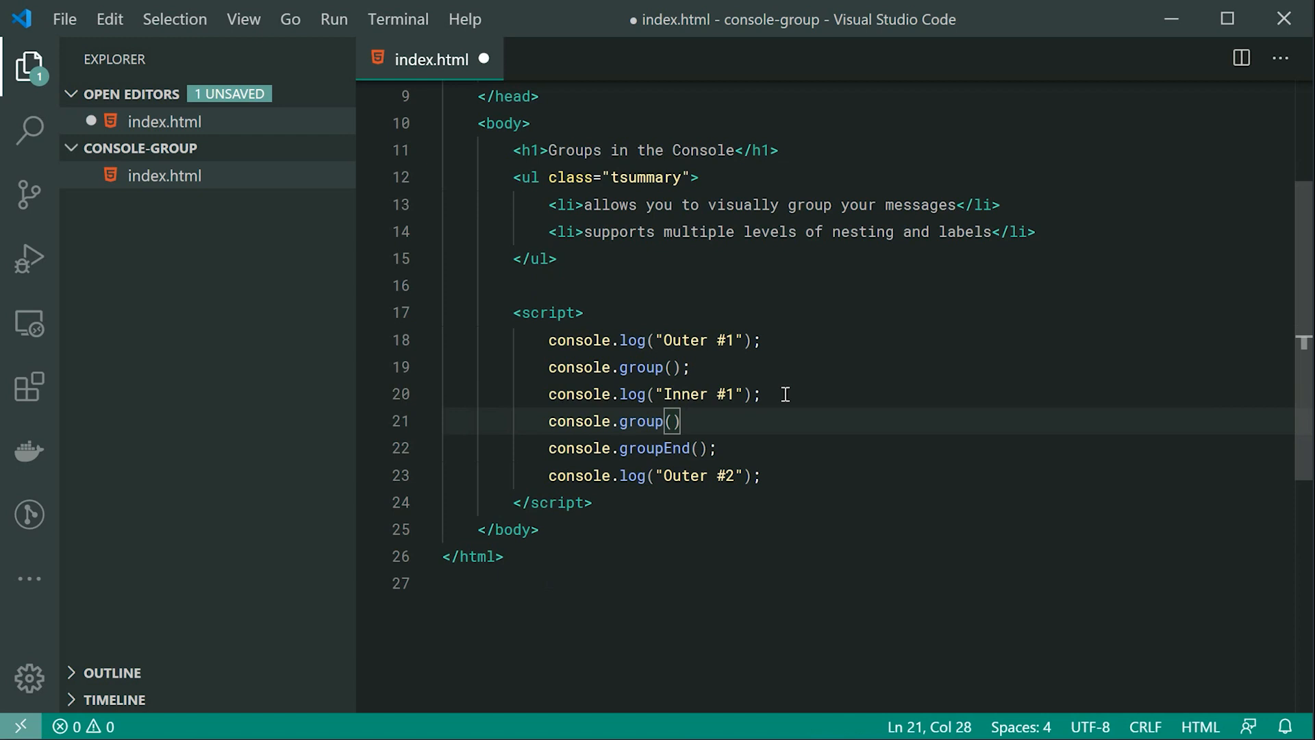
text(;)
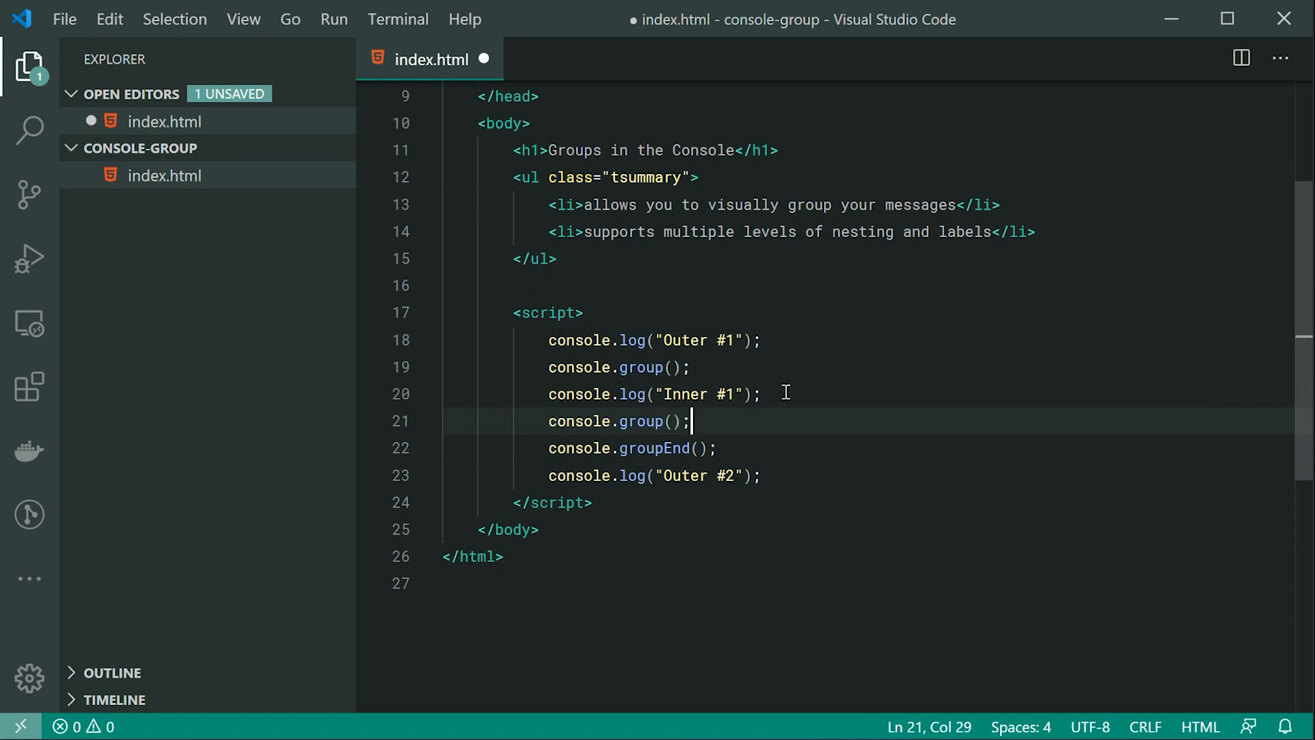
text(console.log("Inner #1");)
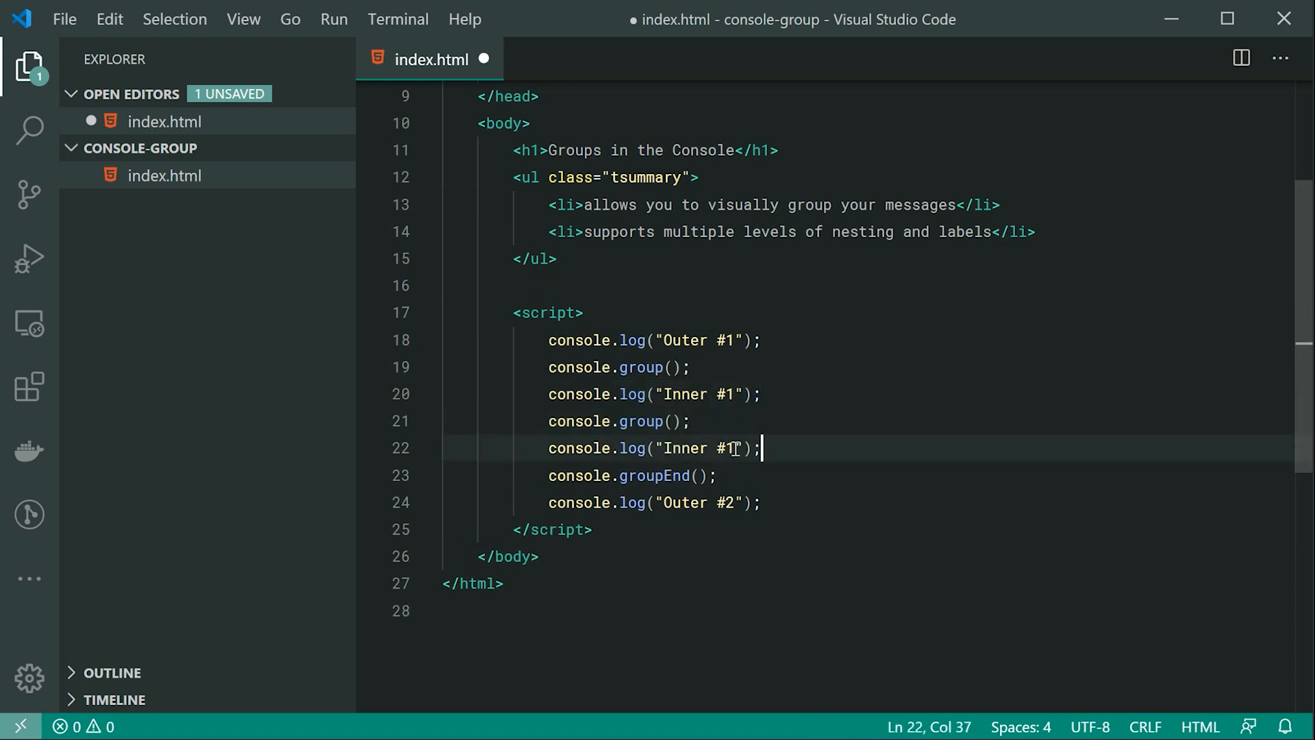
text(2)
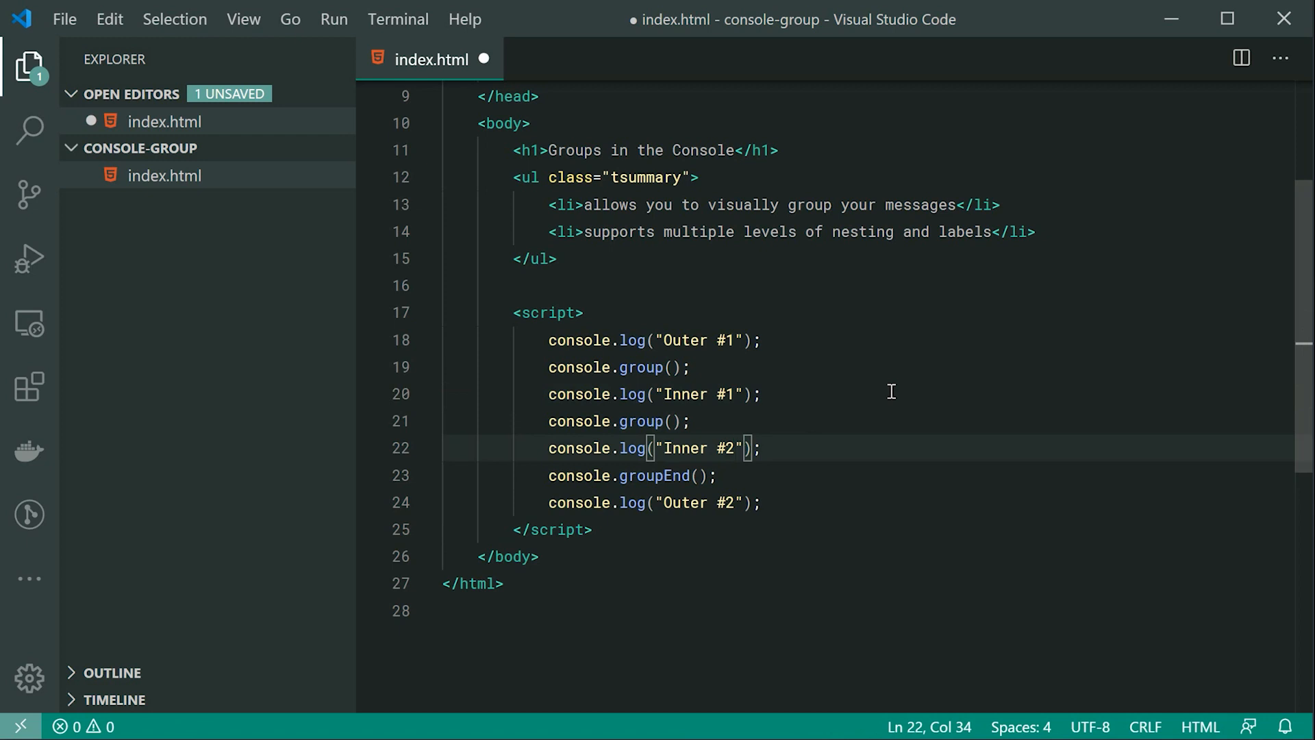
key(ctrl+s)
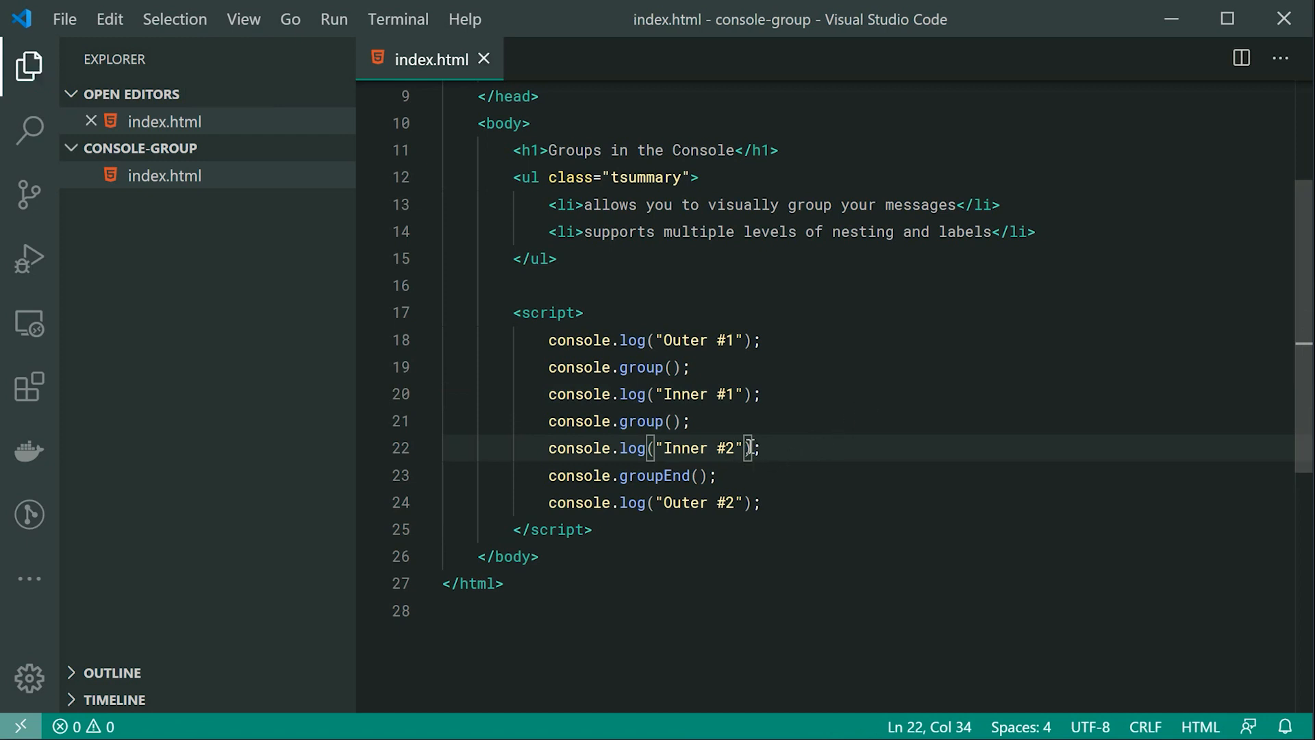
mouse_move(585, 434)
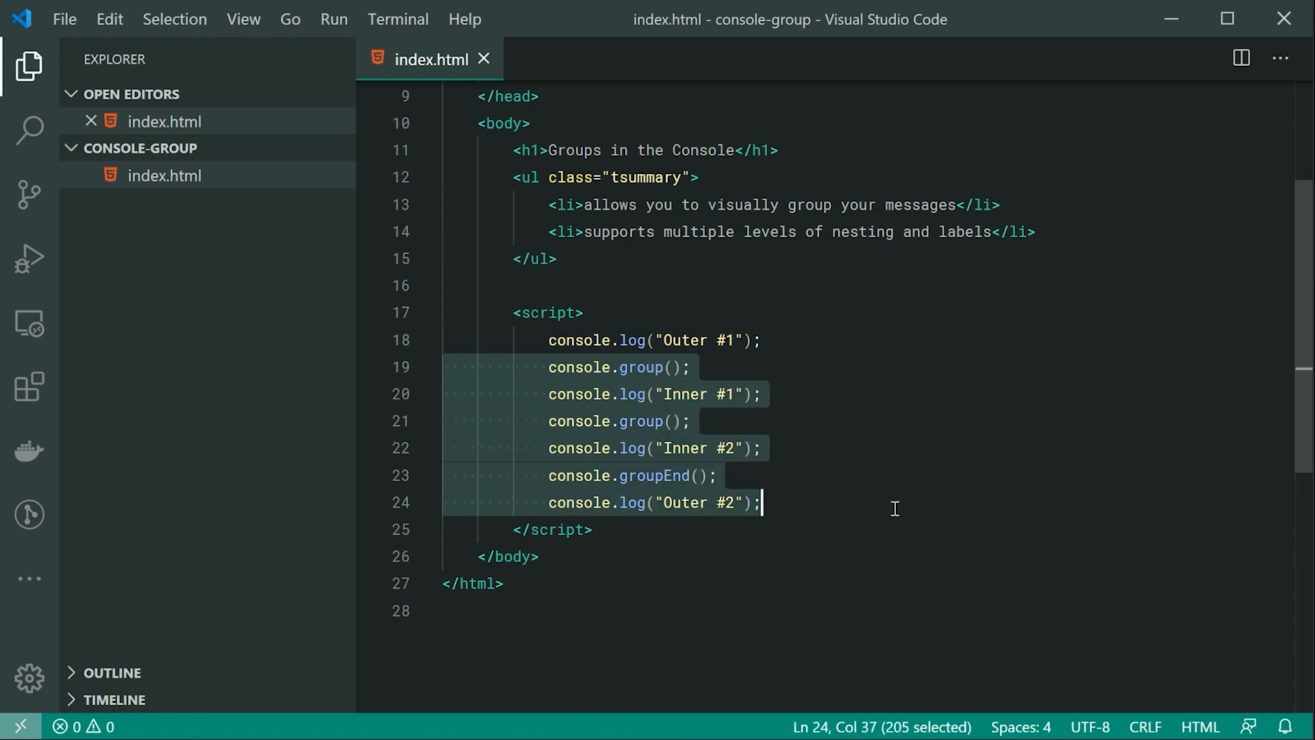
Add a second console.groupEnd() so both groups close before the "Outer #2" log.
click(895, 503)
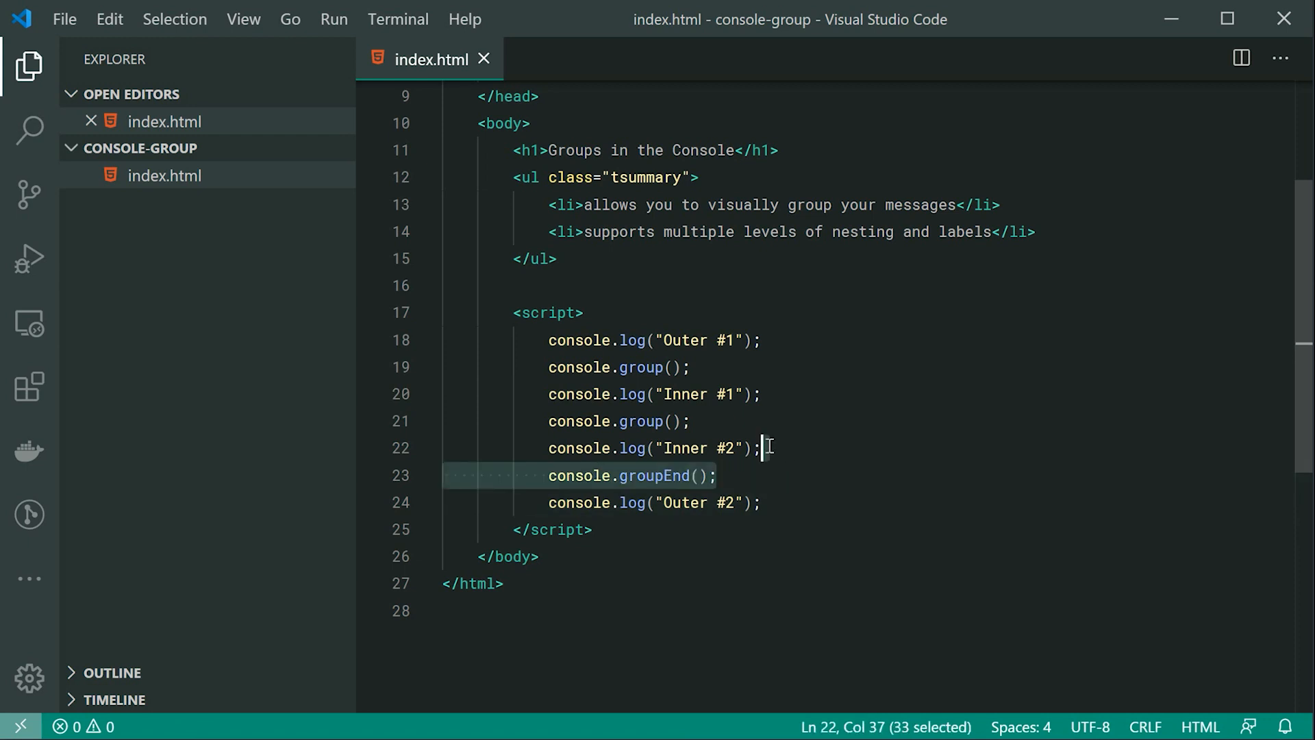
text(console.groupEnd();)
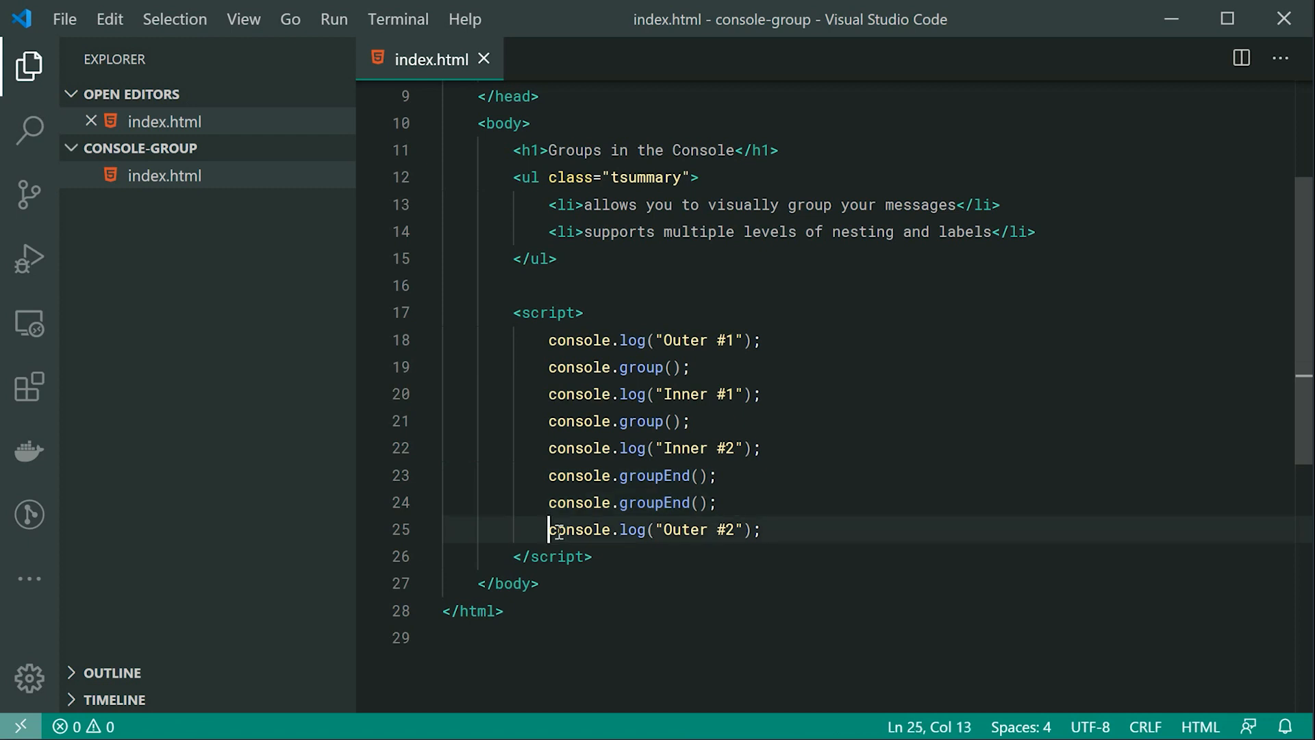
drag(548, 528, 760, 529)
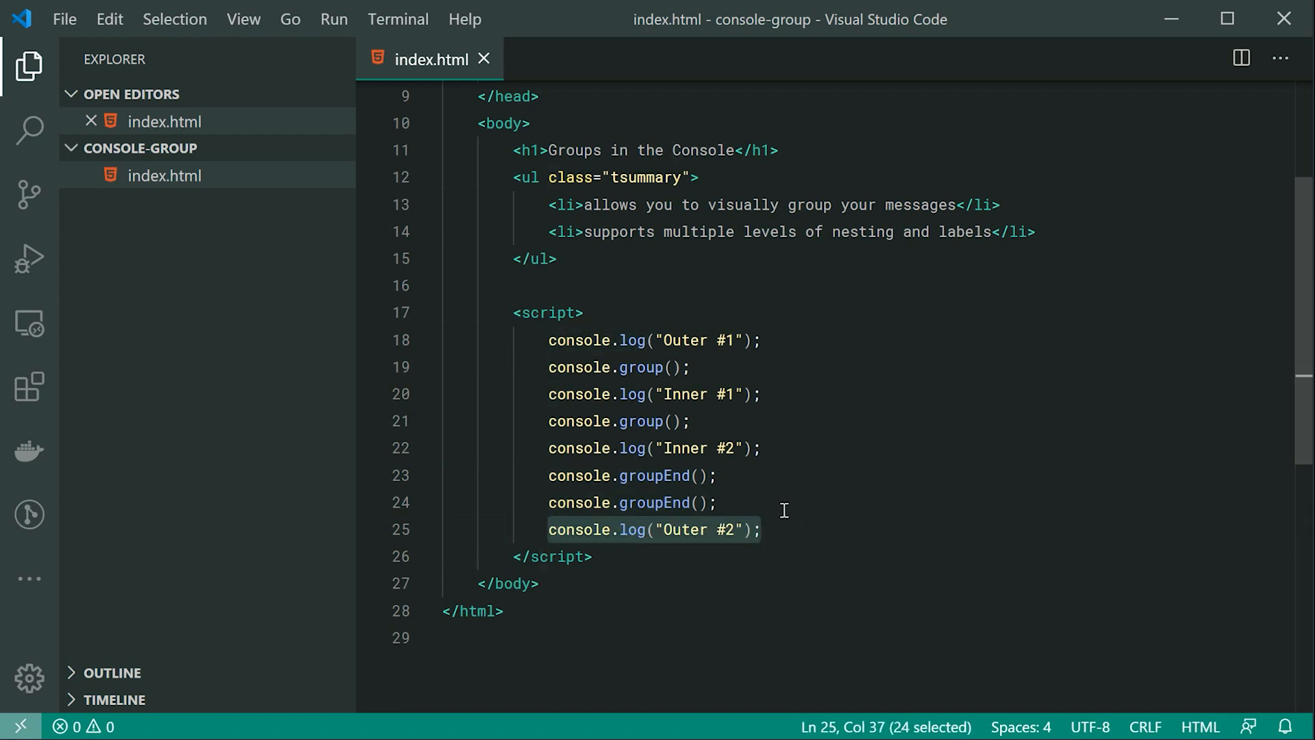
mouse_move(788, 515)
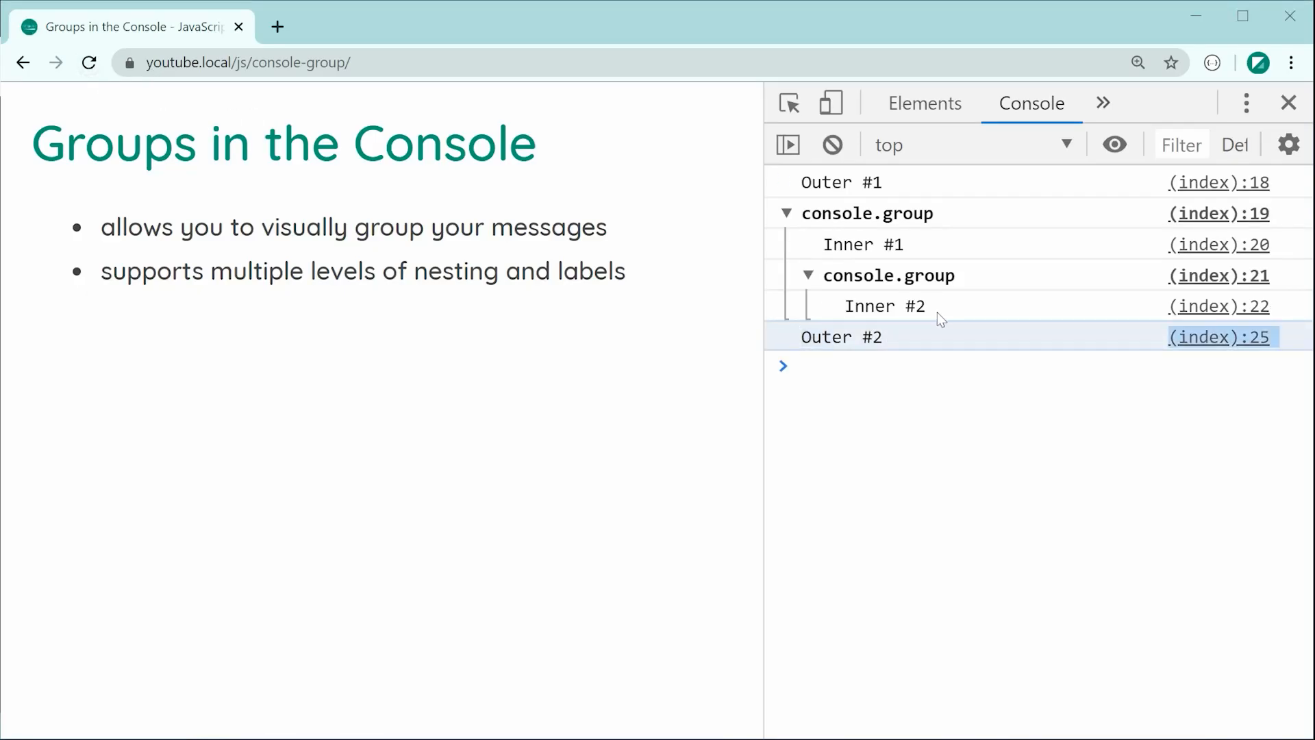
Collapse and re-expand the outer console group to show the nested Inner #2 subgroup.
click(786, 214)
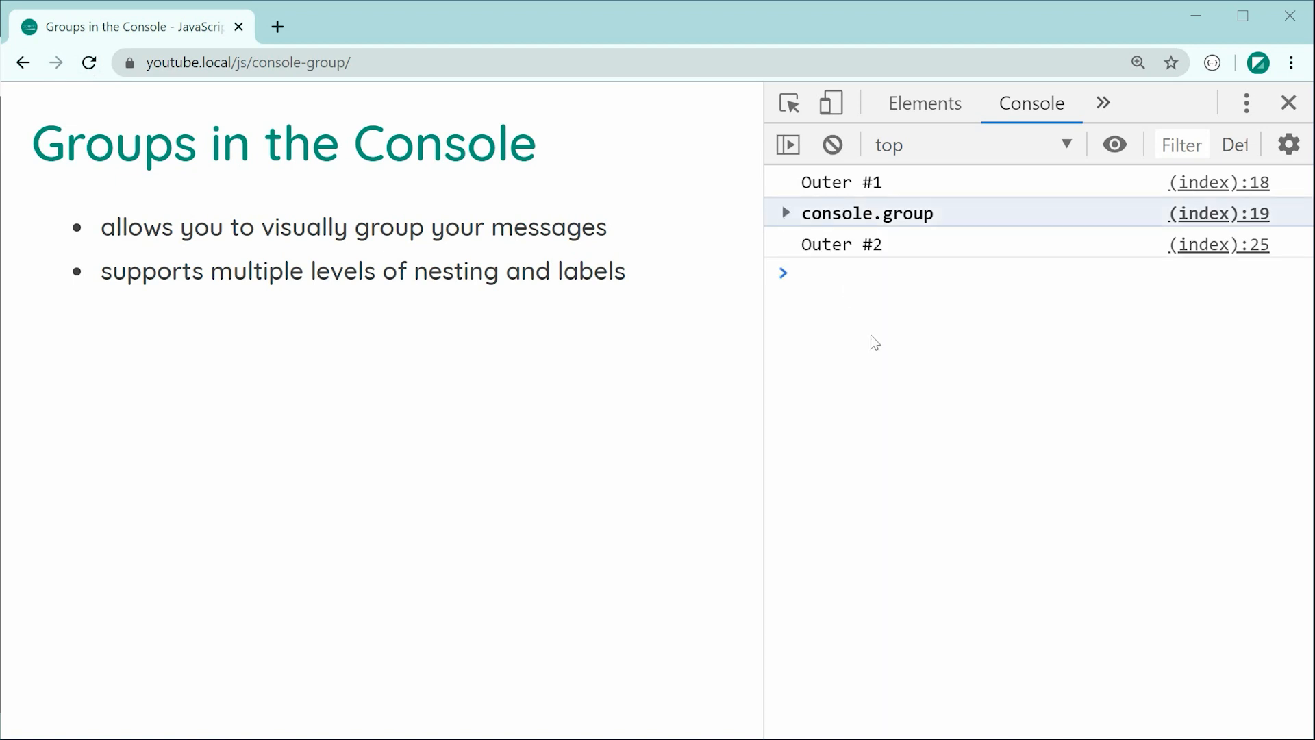
click(785, 213)
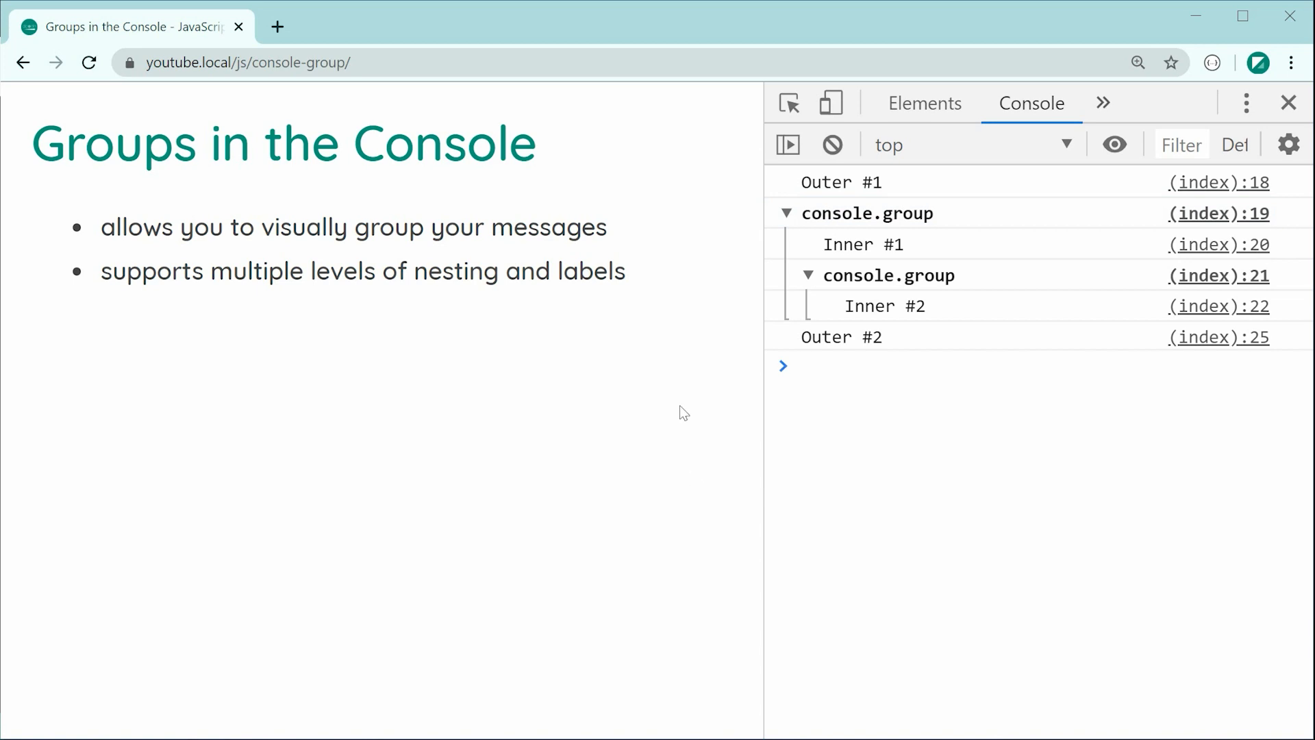
mouse_move(792, 596)
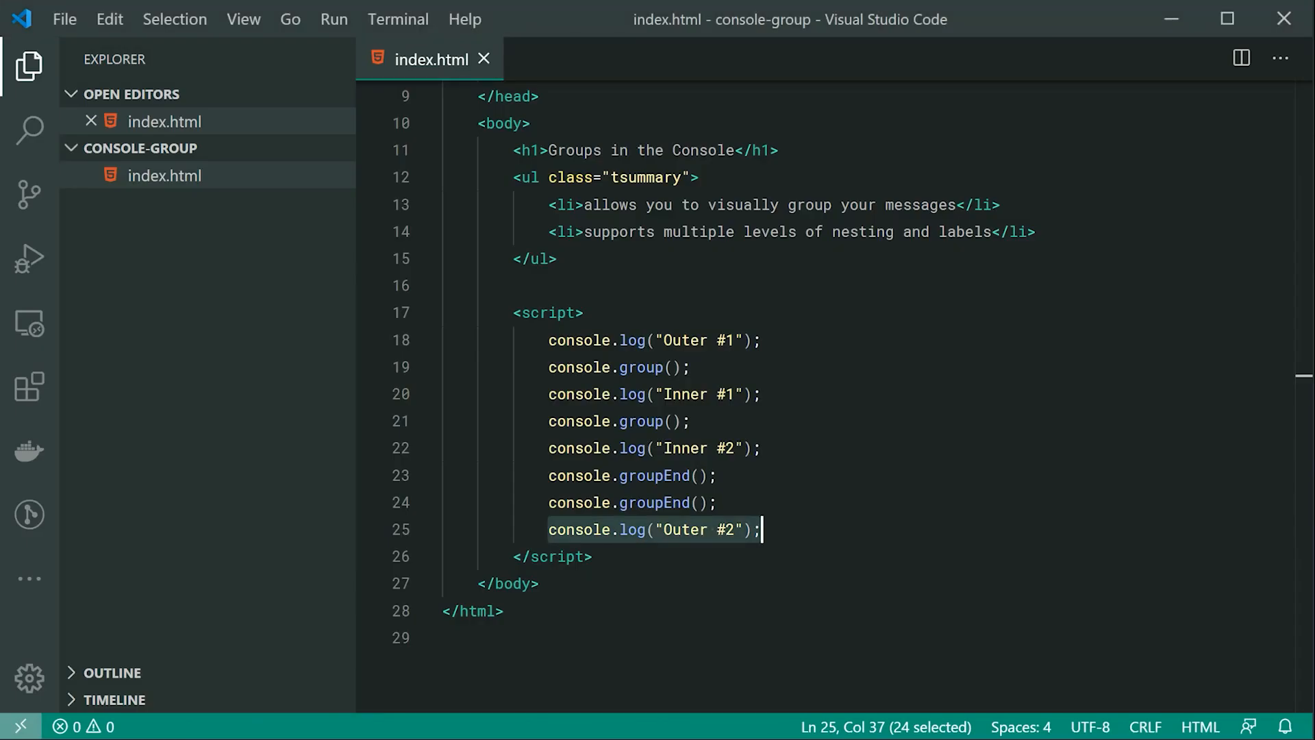
Label the outer group "dcode #1" and the nested group "dcode nested!", then save.
click(671, 367)
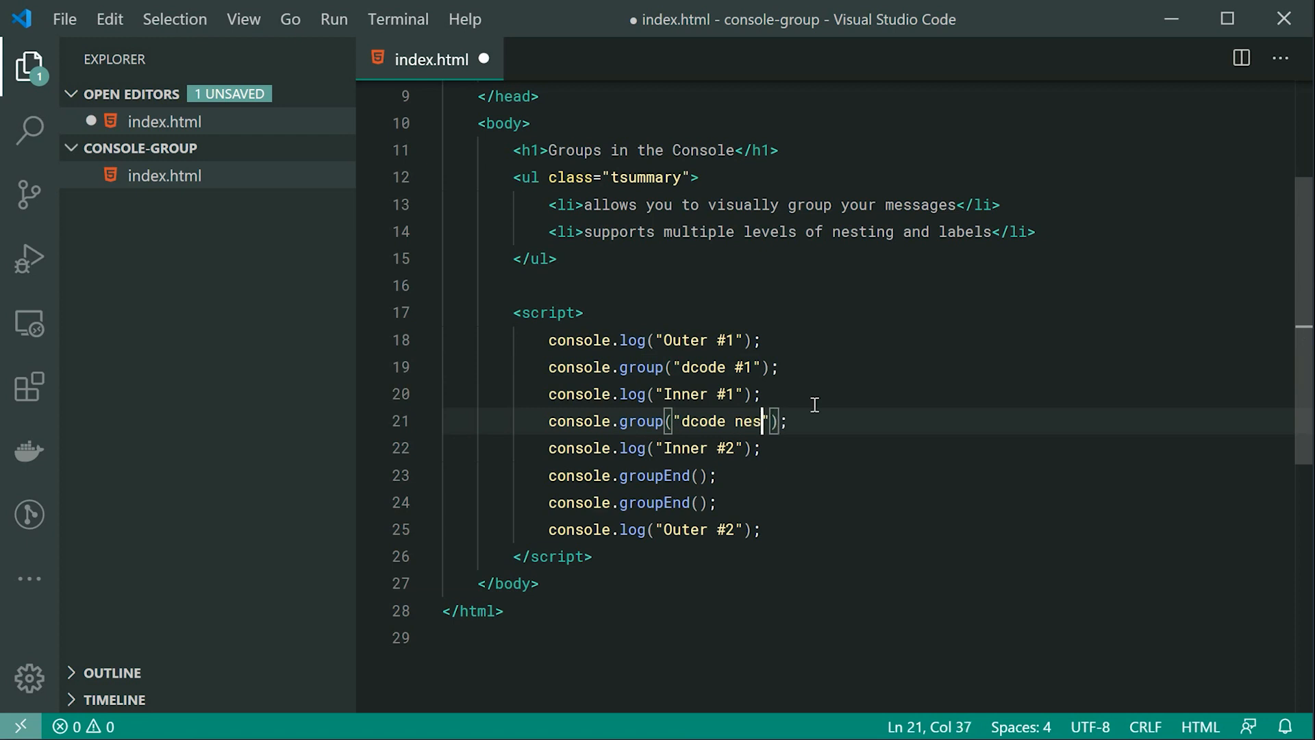
text(ted!)
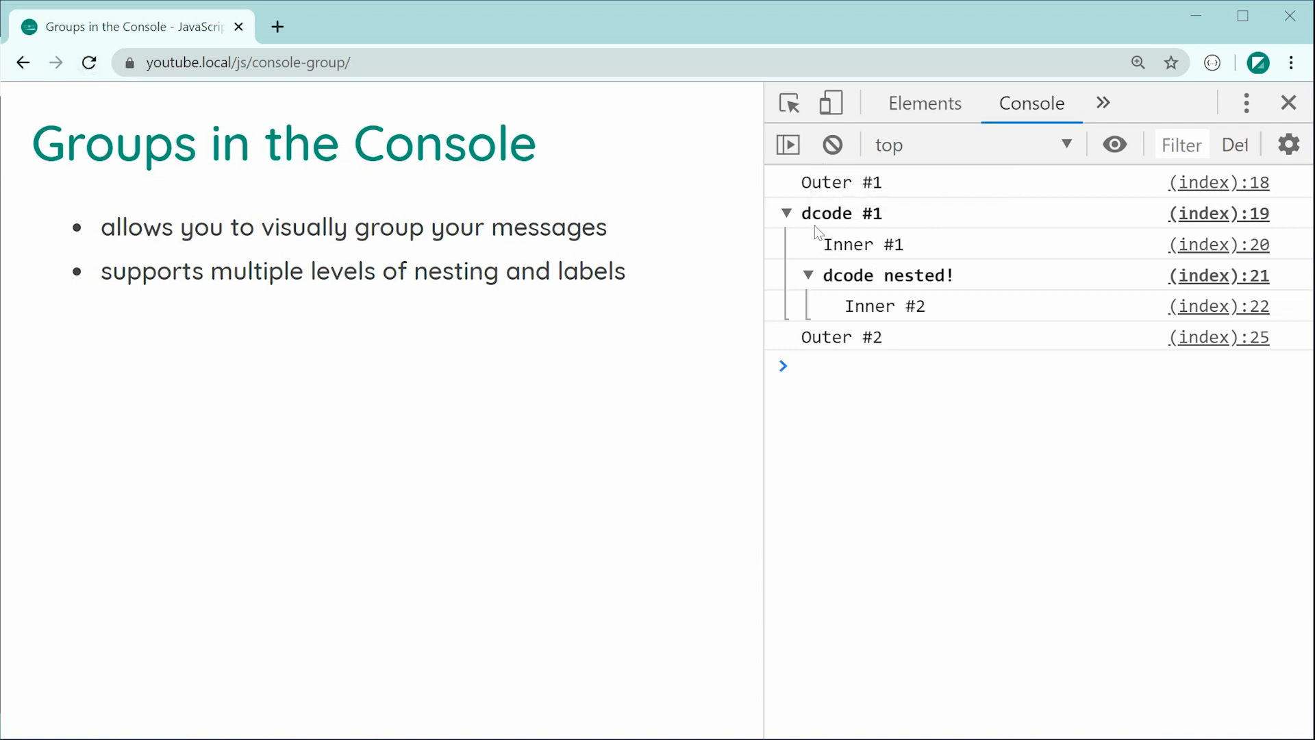
Collapse the "dcode nested!" group in the console so Inner #2 is hidden.
double_click(887, 275)
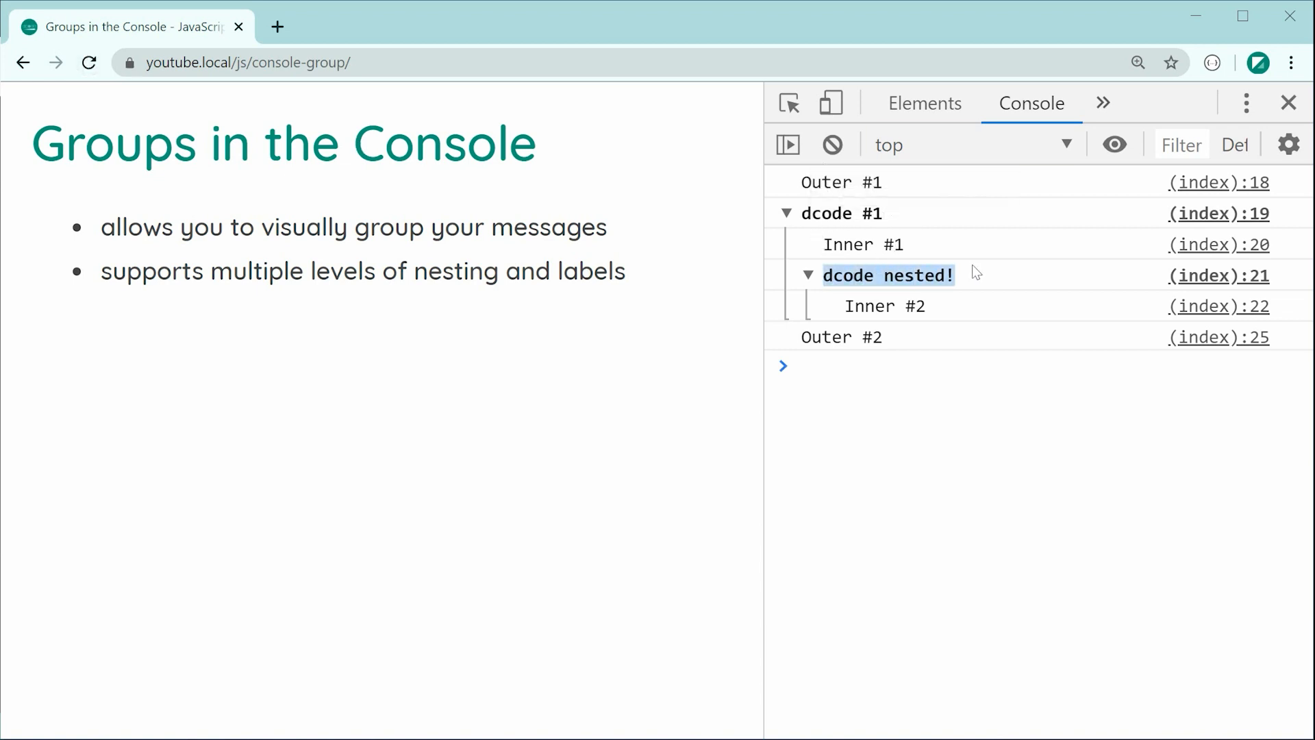
click(808, 276)
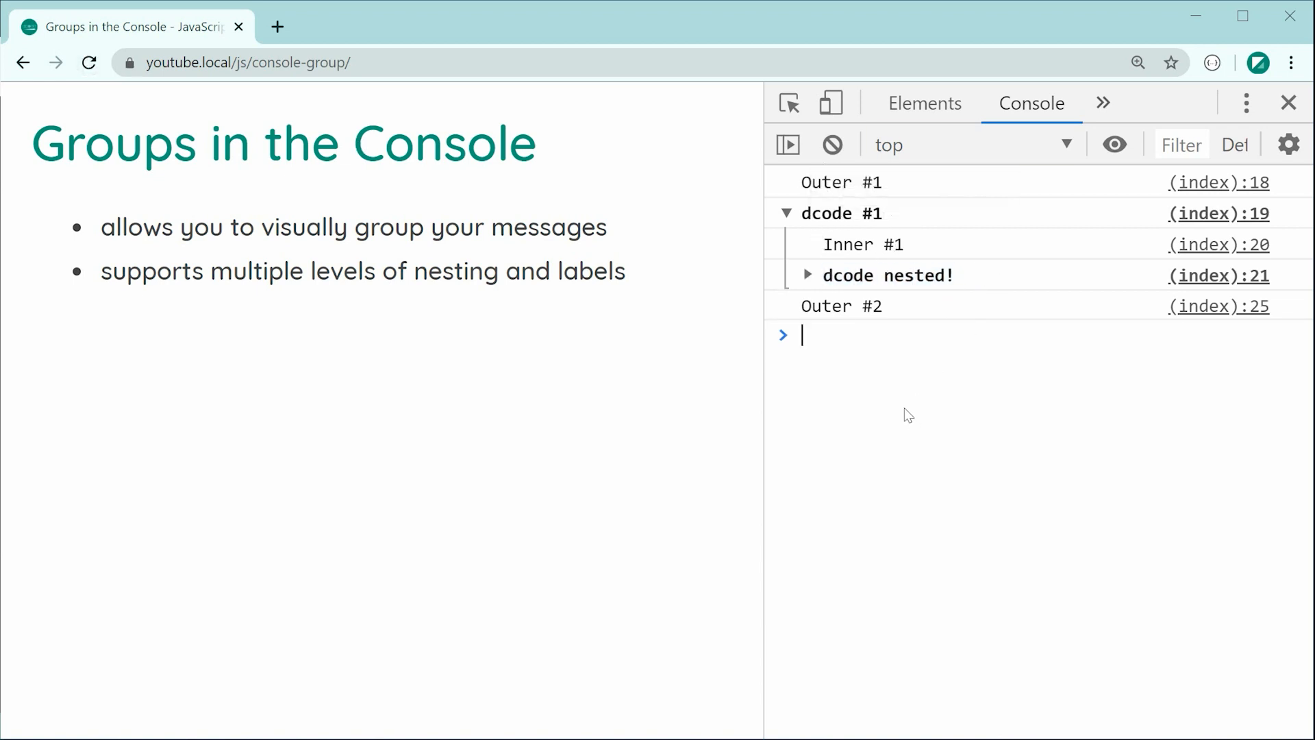